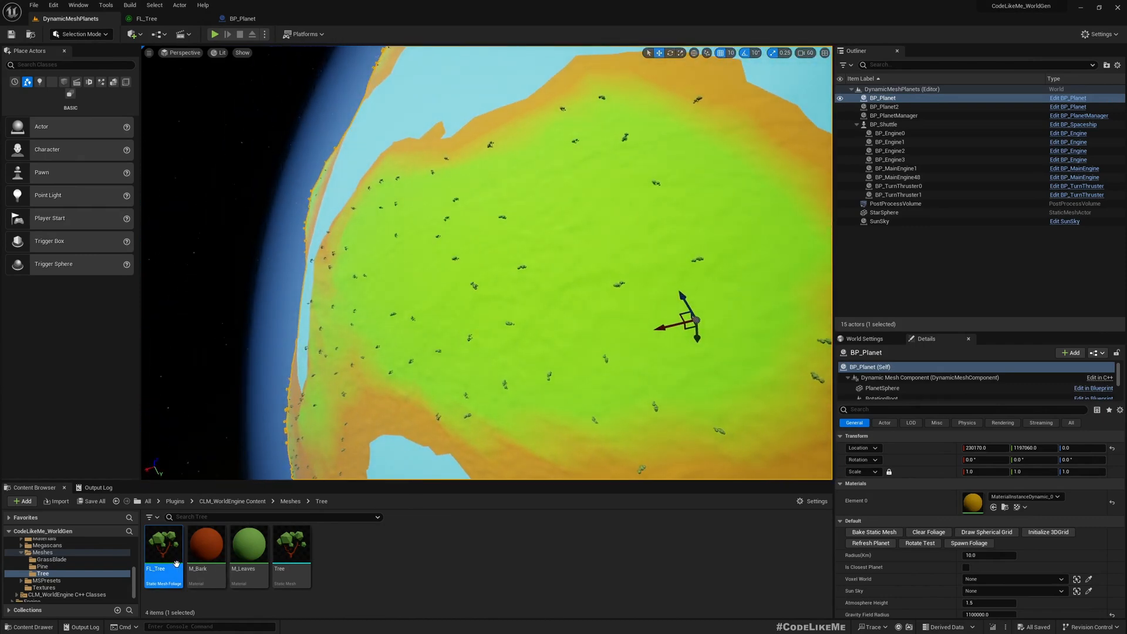
Open the FL_Tree foliage type settings from the Content Browser
double_click(163, 544)
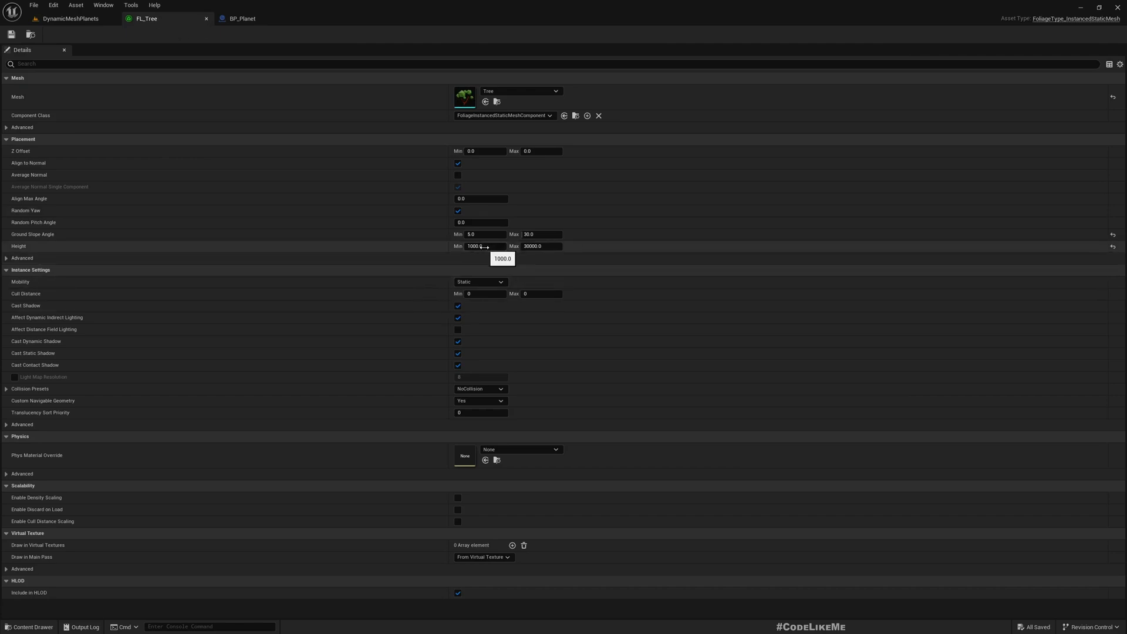
mouse_move(492, 250)
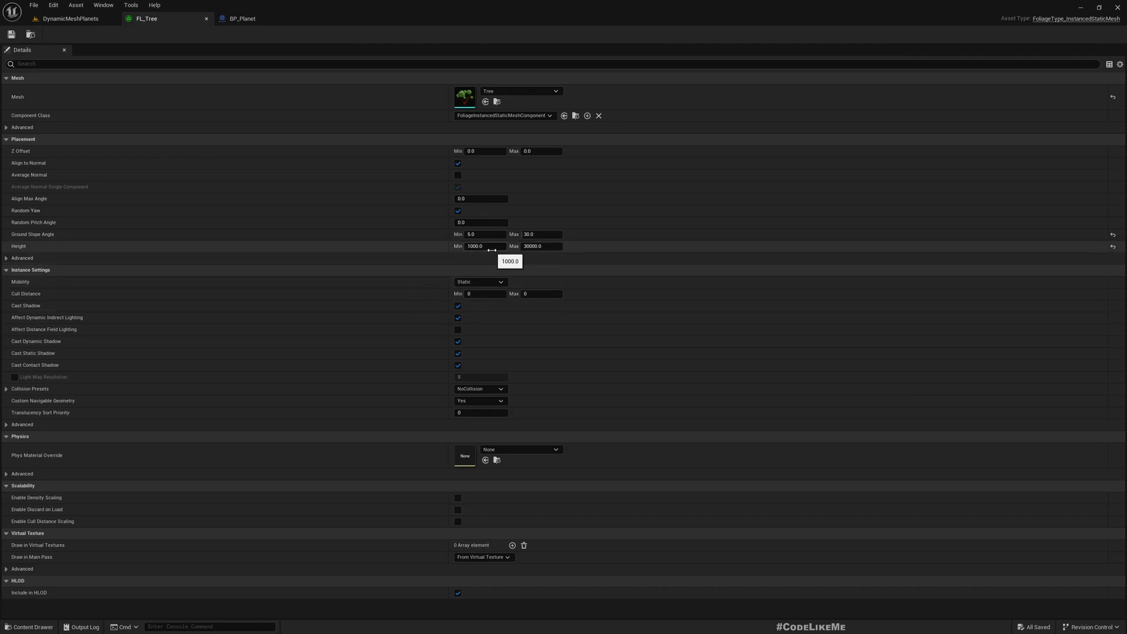
mouse_move(542, 246)
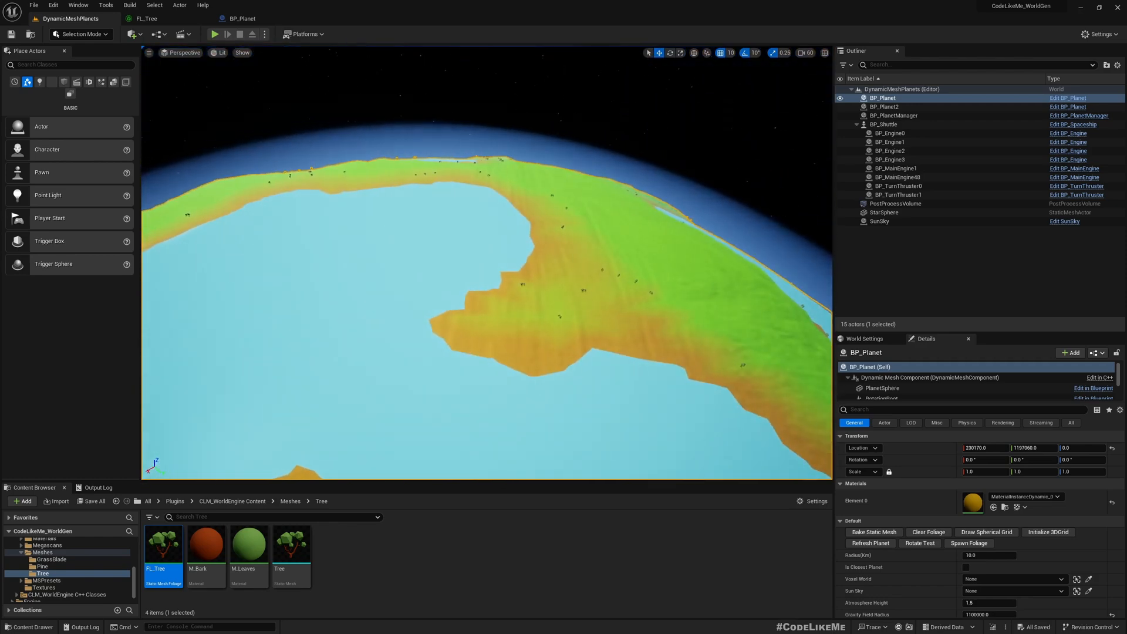
Set FL_Tree's Height Min to 100, keeping Max at 5000
click(144, 18)
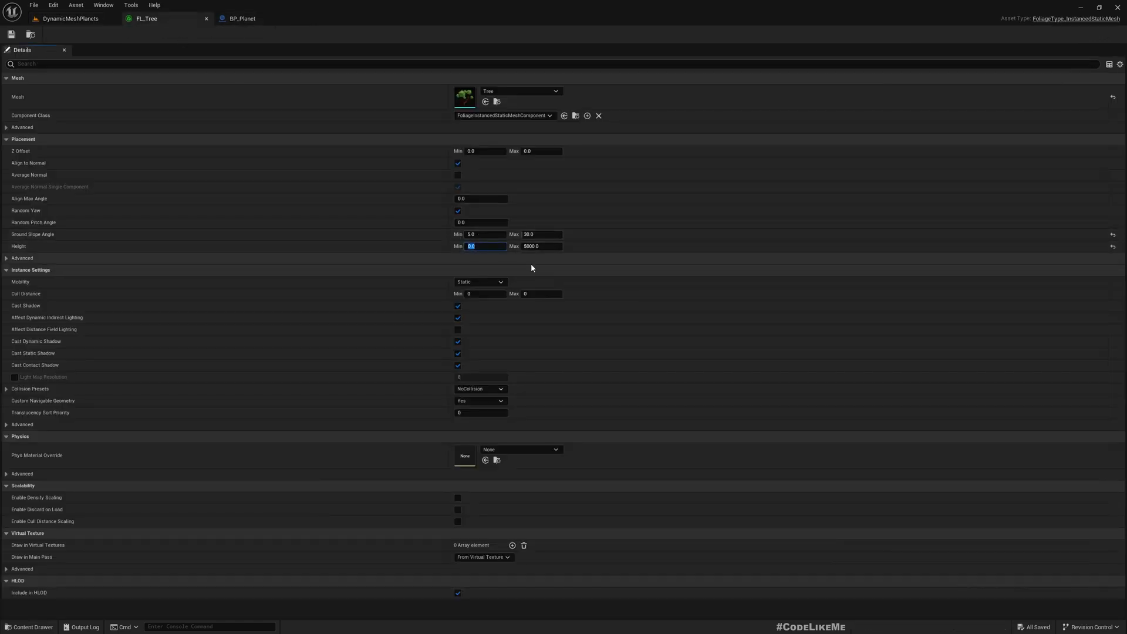
text(100)
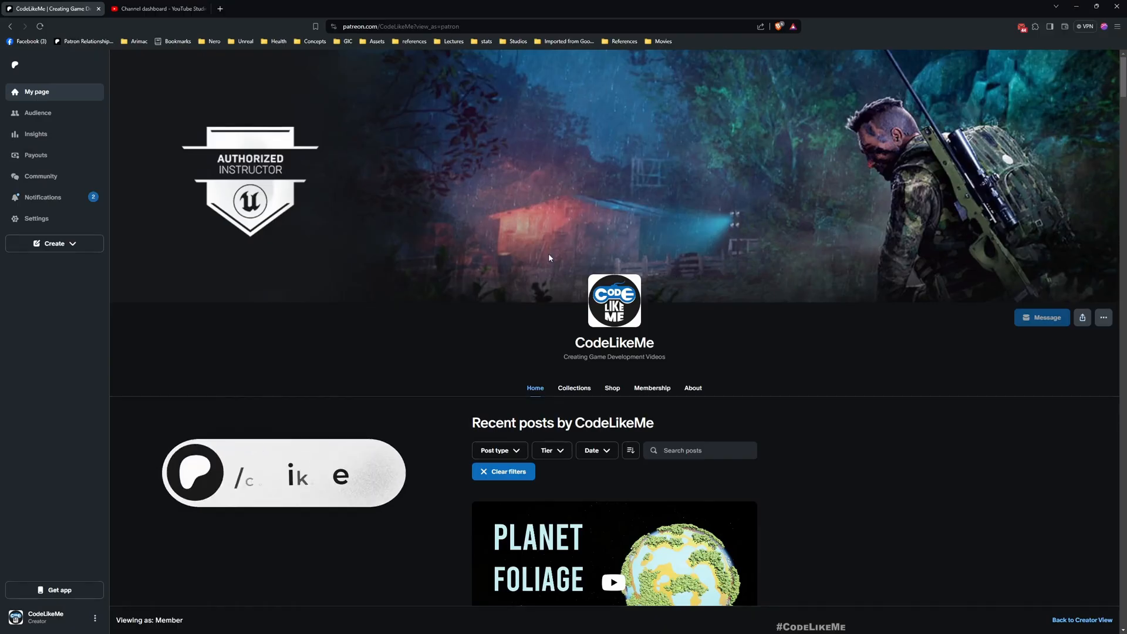
scroll(down, 3)
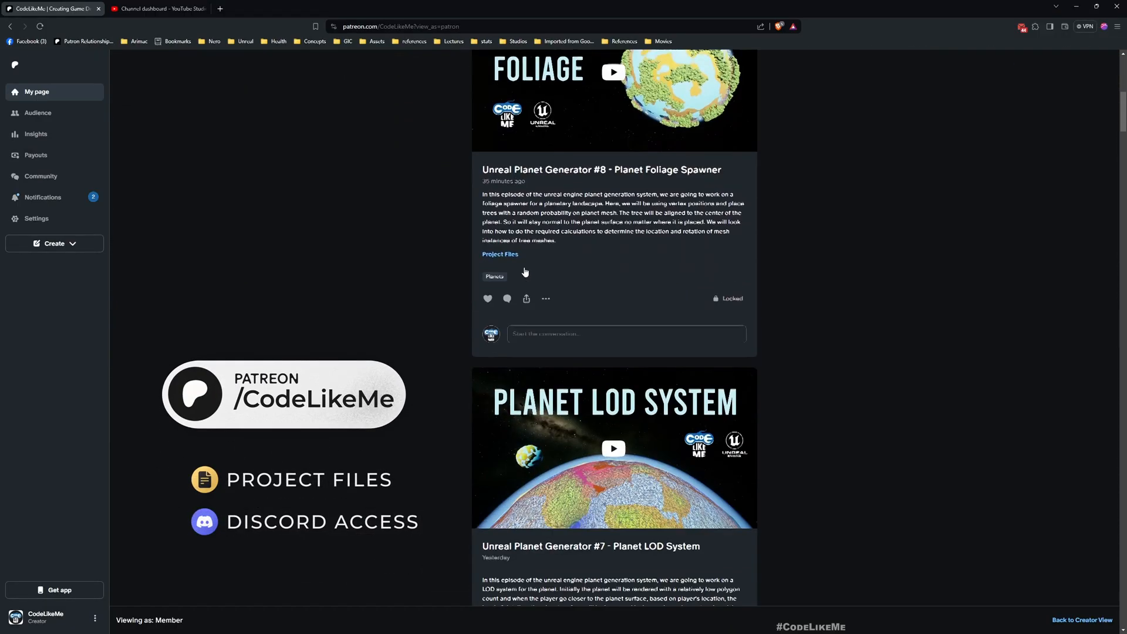
scroll(down, 3)
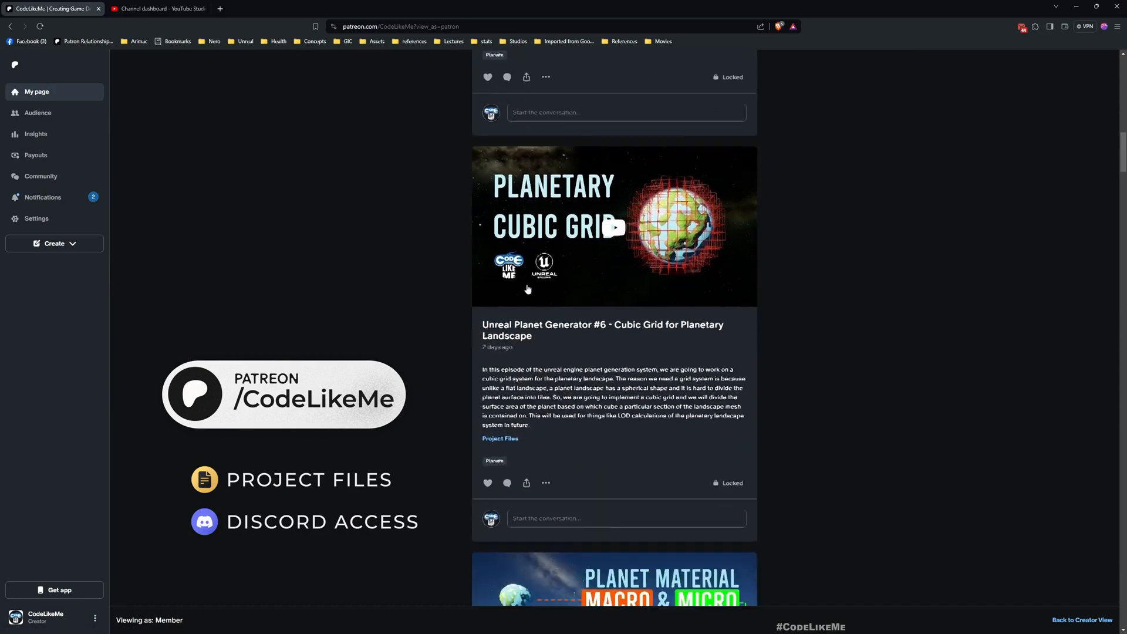
scroll(down, 3)
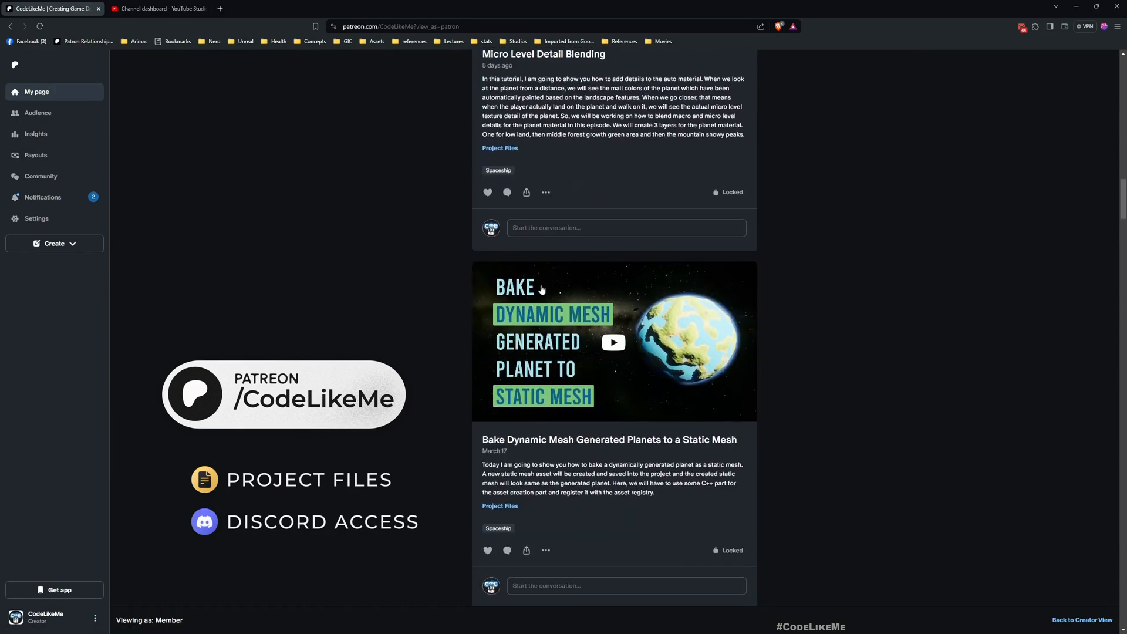
scroll(down, 3)
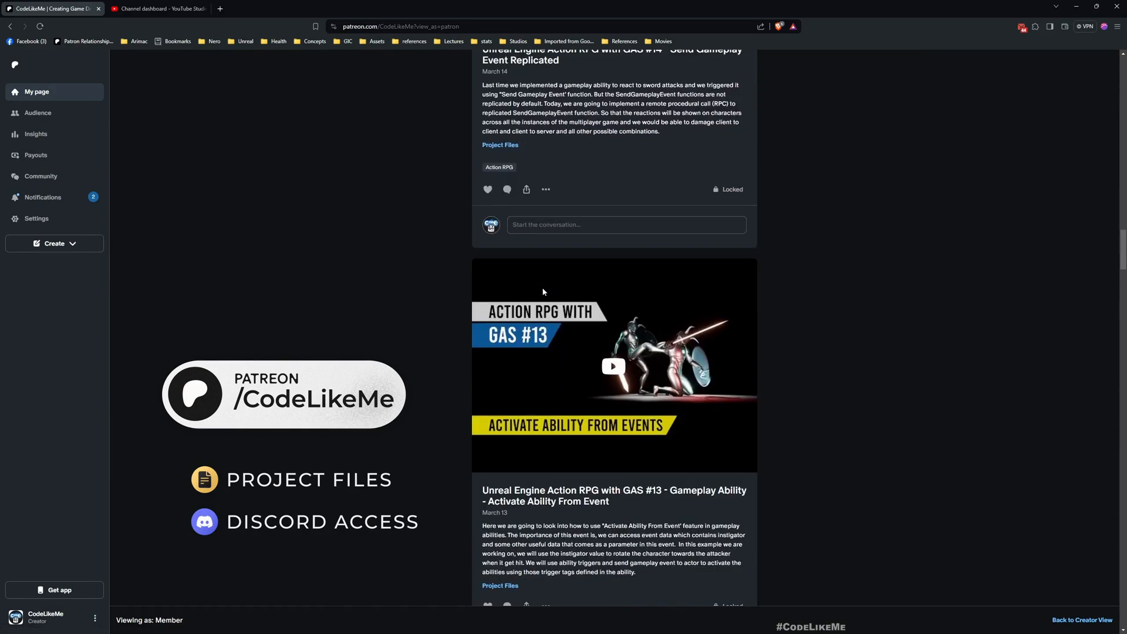
scroll(down, 3)
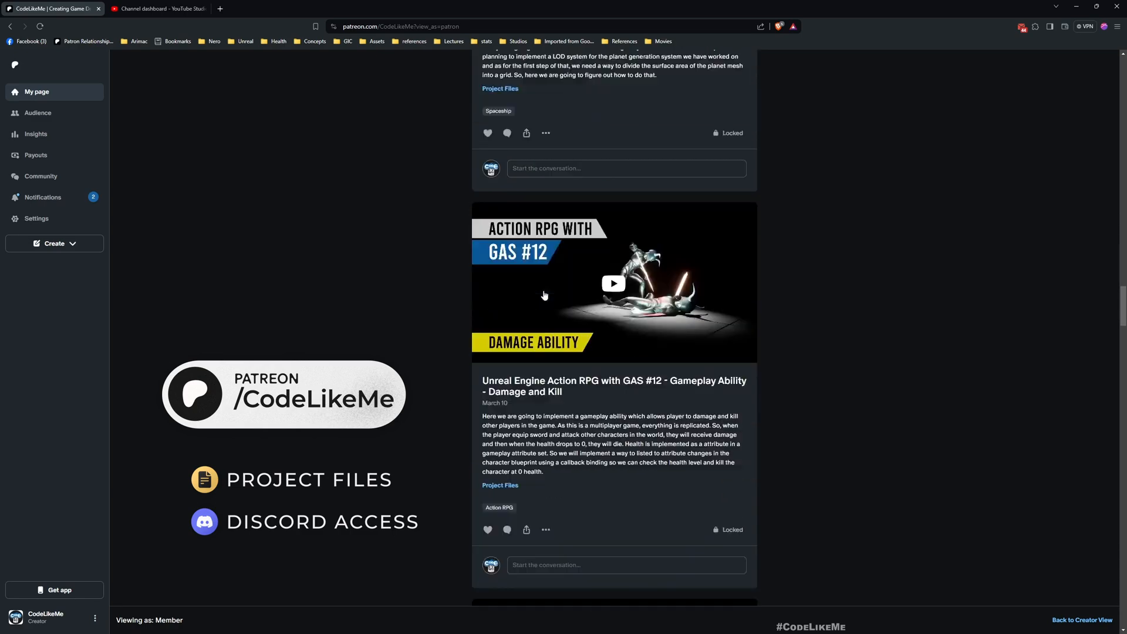
scroll(down, 3)
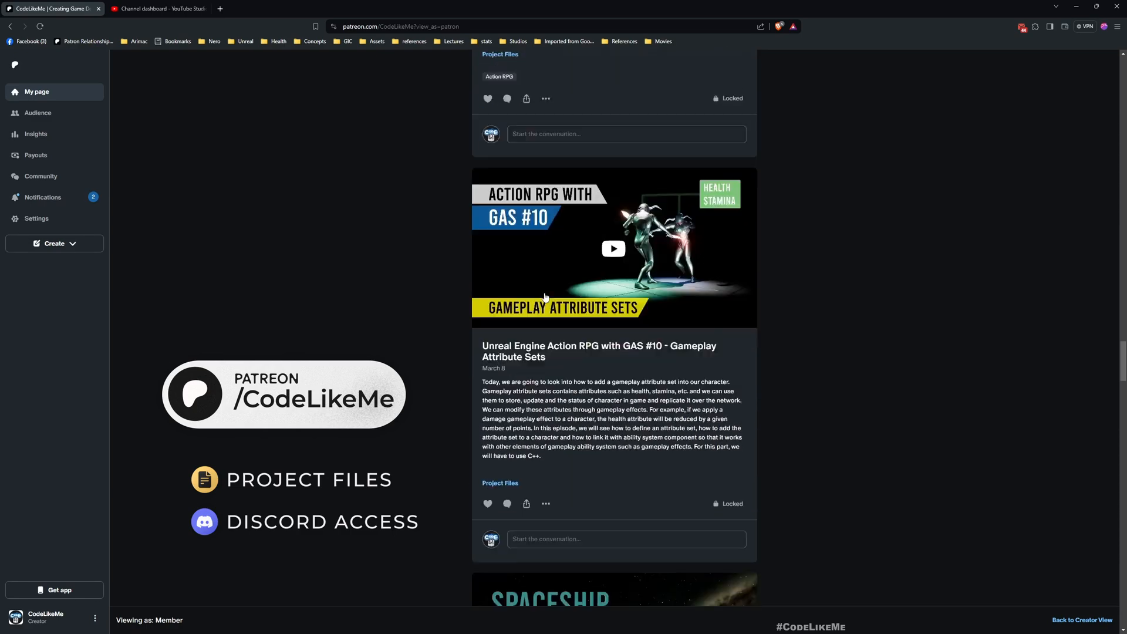
scroll(down, 3)
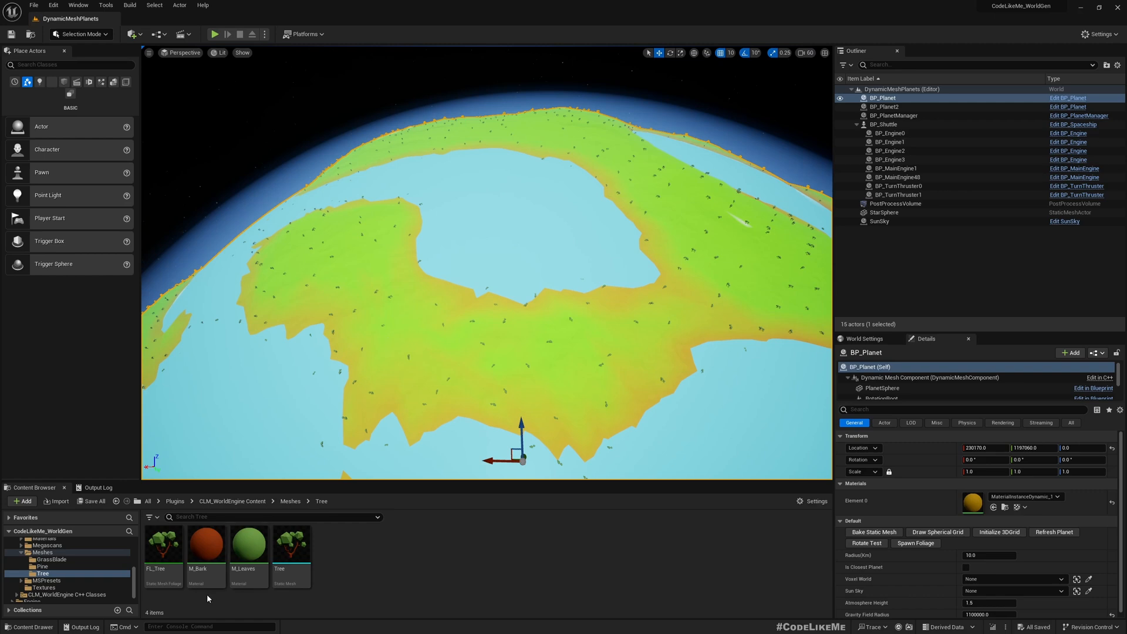
Select the FL_Tree foliage asset in the Content Browser
click(163, 544)
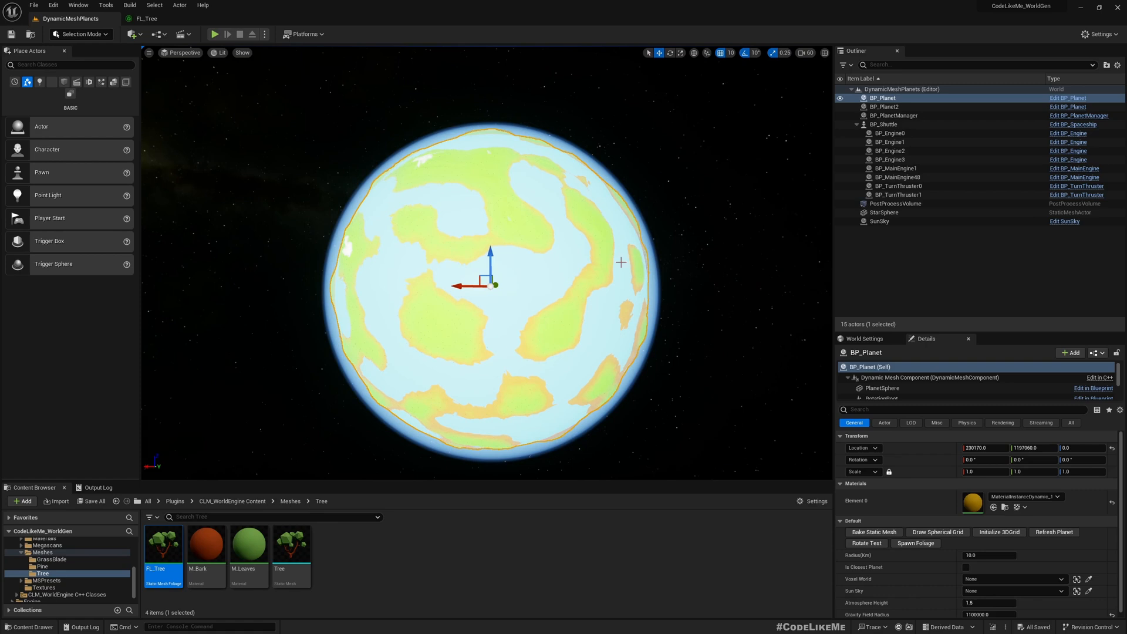
mouse_move(659, 268)
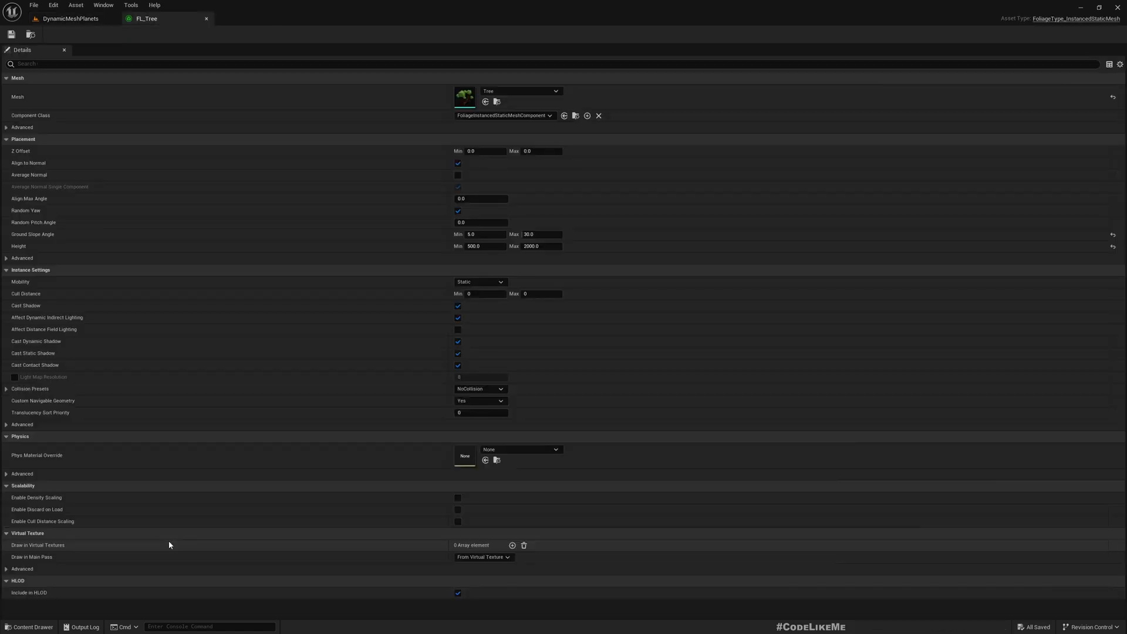
mouse_move(363, 249)
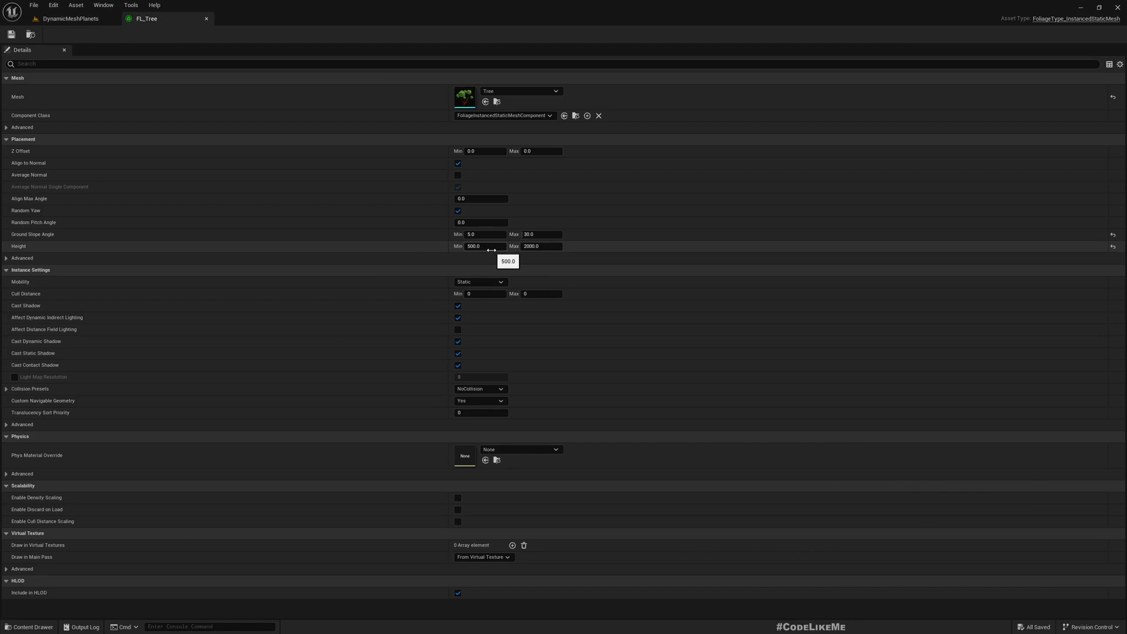
mouse_move(447, 205)
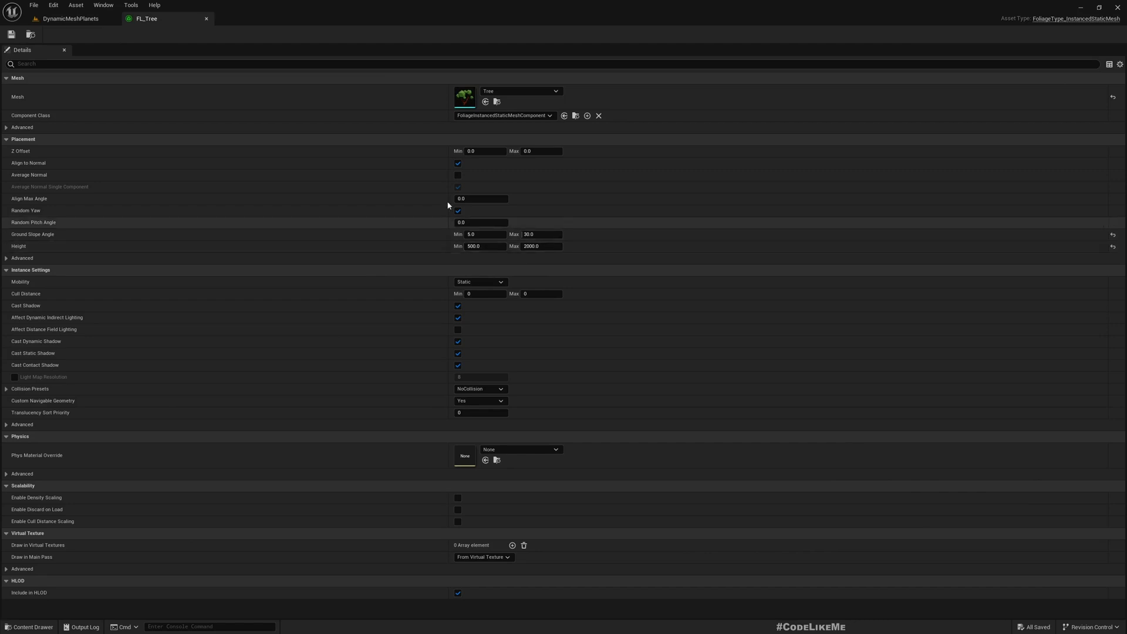
click(67, 20)
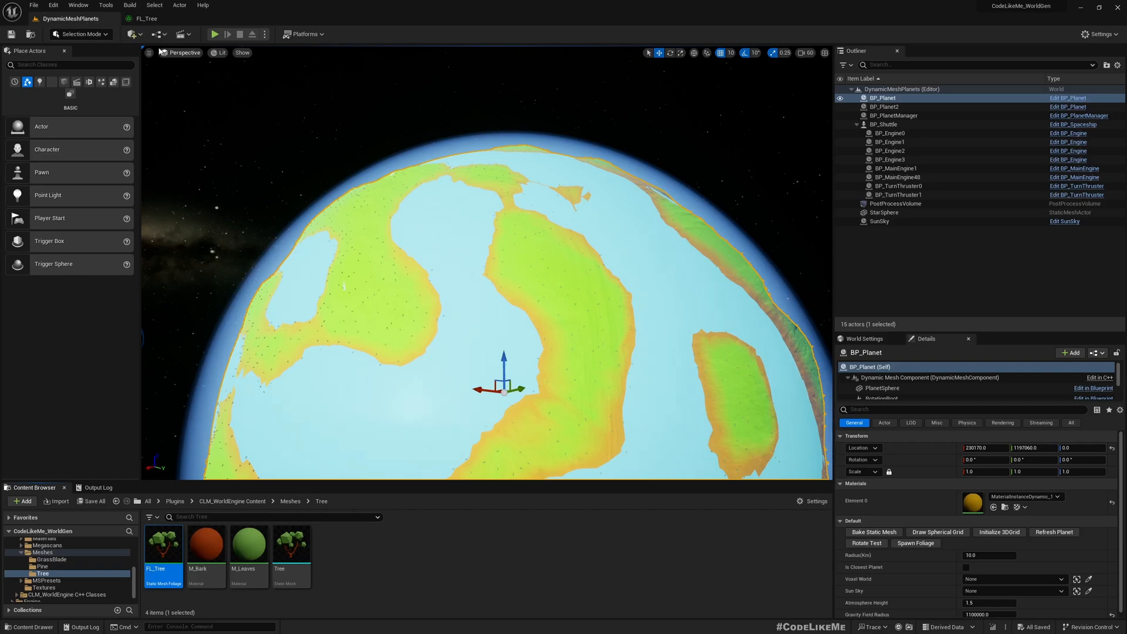
click(70, 5)
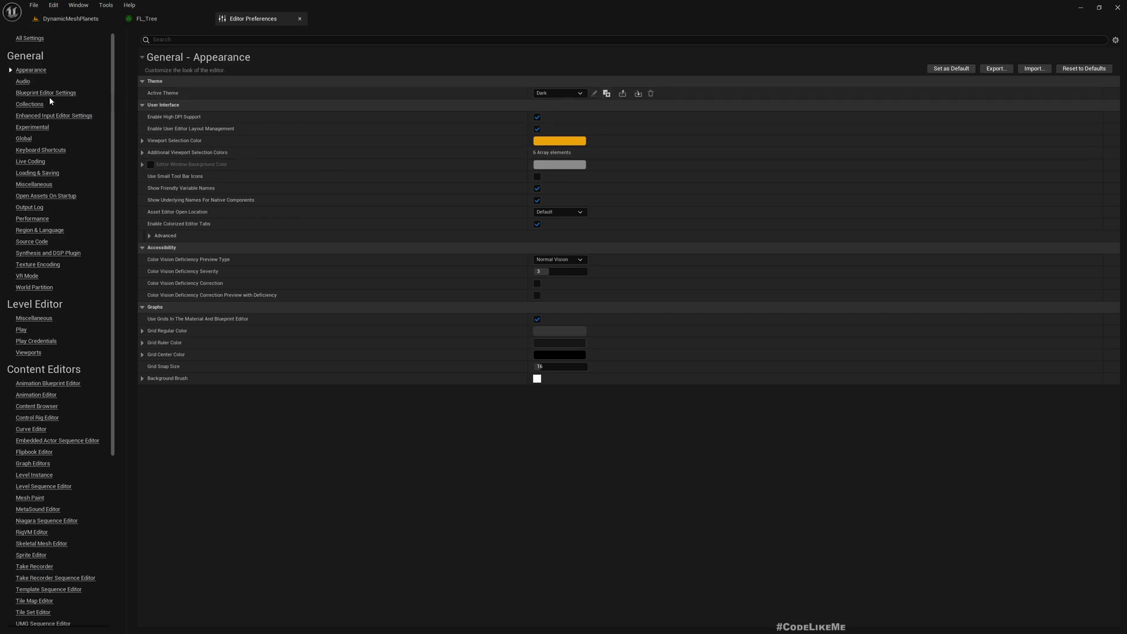
scroll(down, 3)
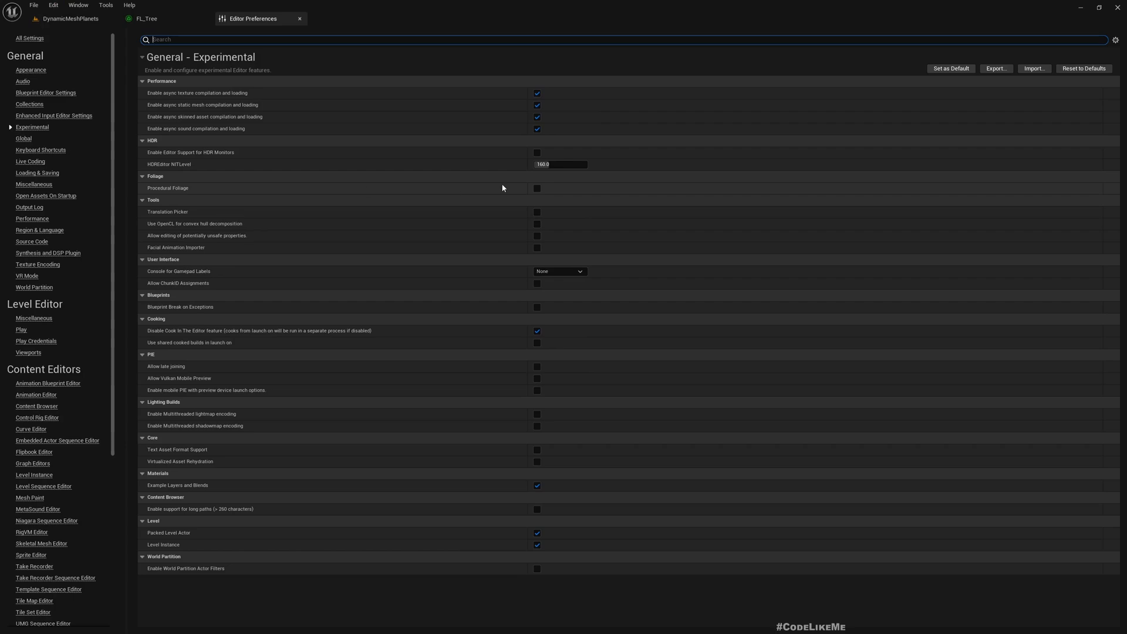
mouse_move(228, 17)
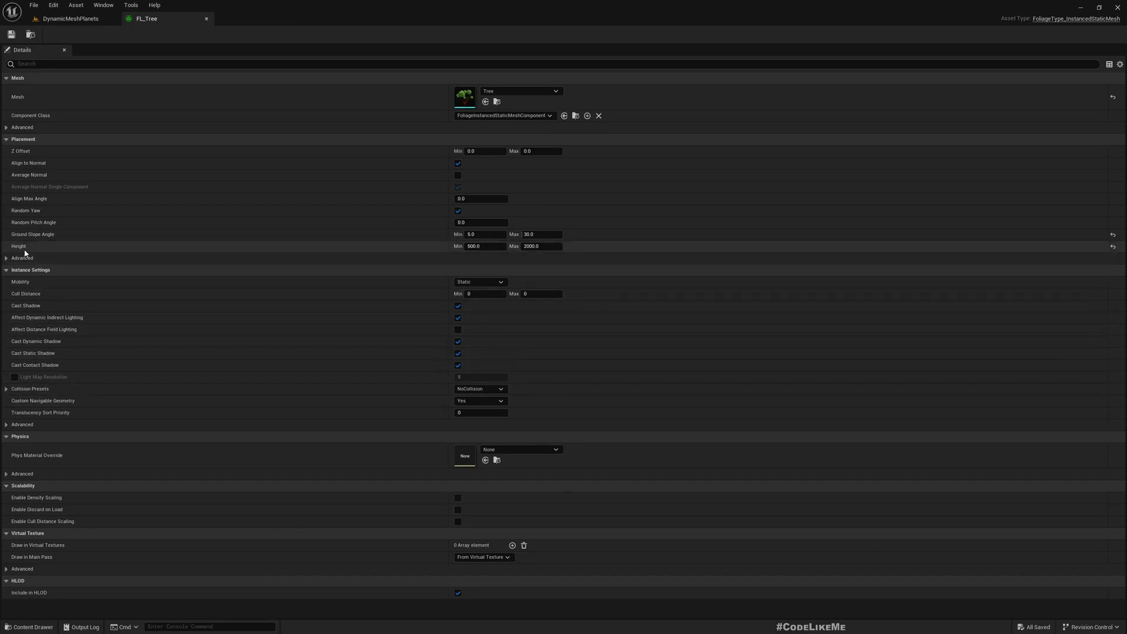
mouse_move(50, 20)
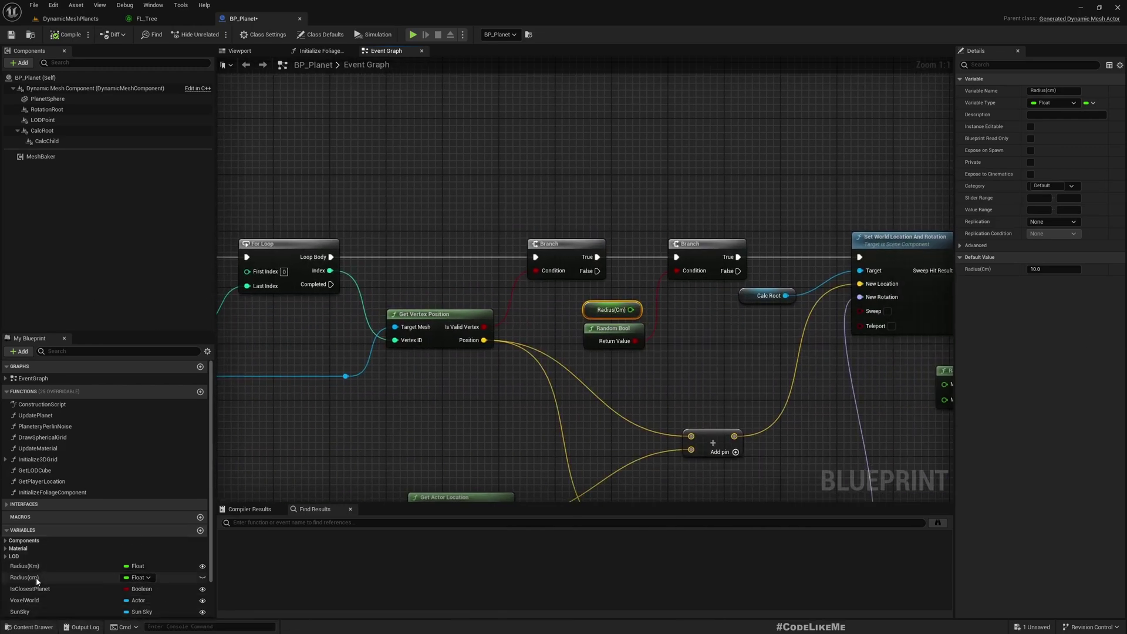
Select the FoliageType variable and drag a getter for it into BP_Planet's event graph
scroll(down, 3)
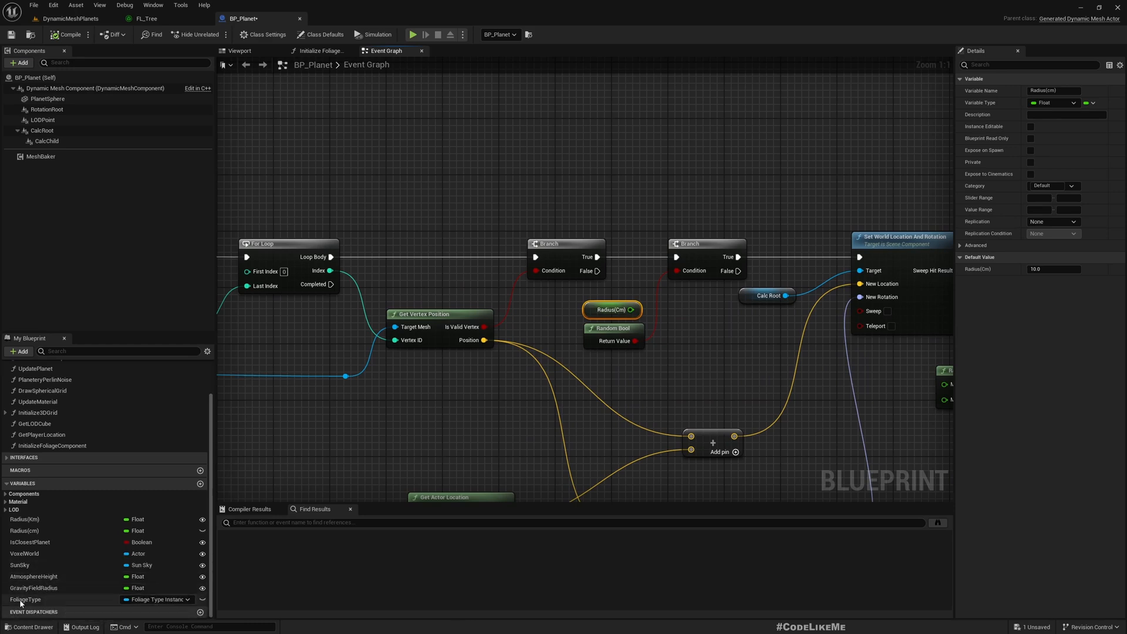
click(26, 597)
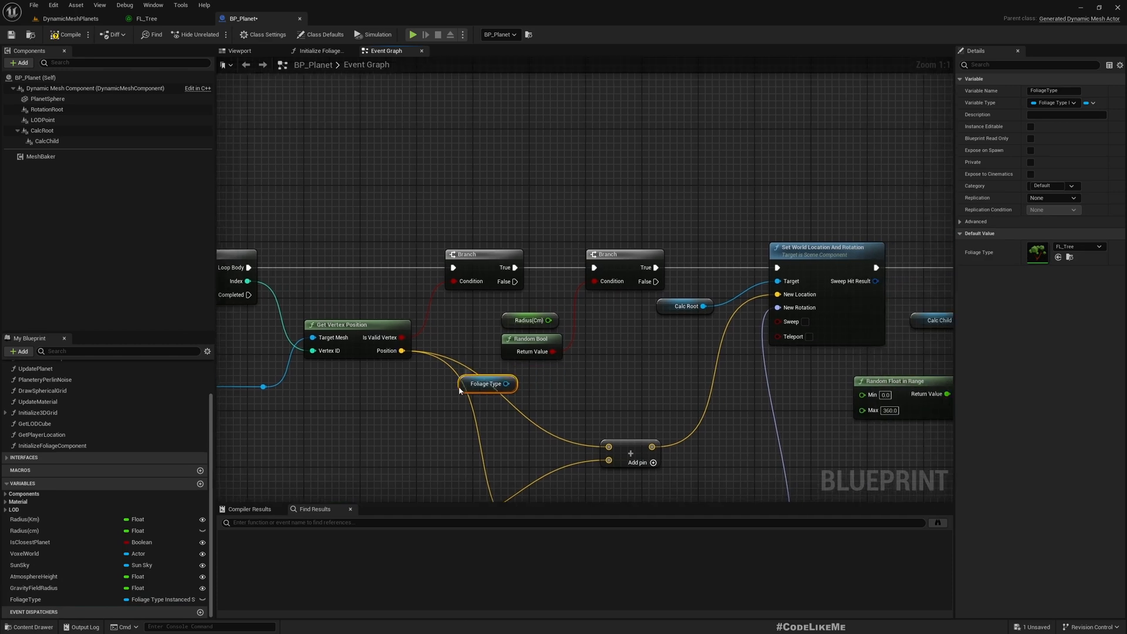
drag(506, 383, 579, 383)
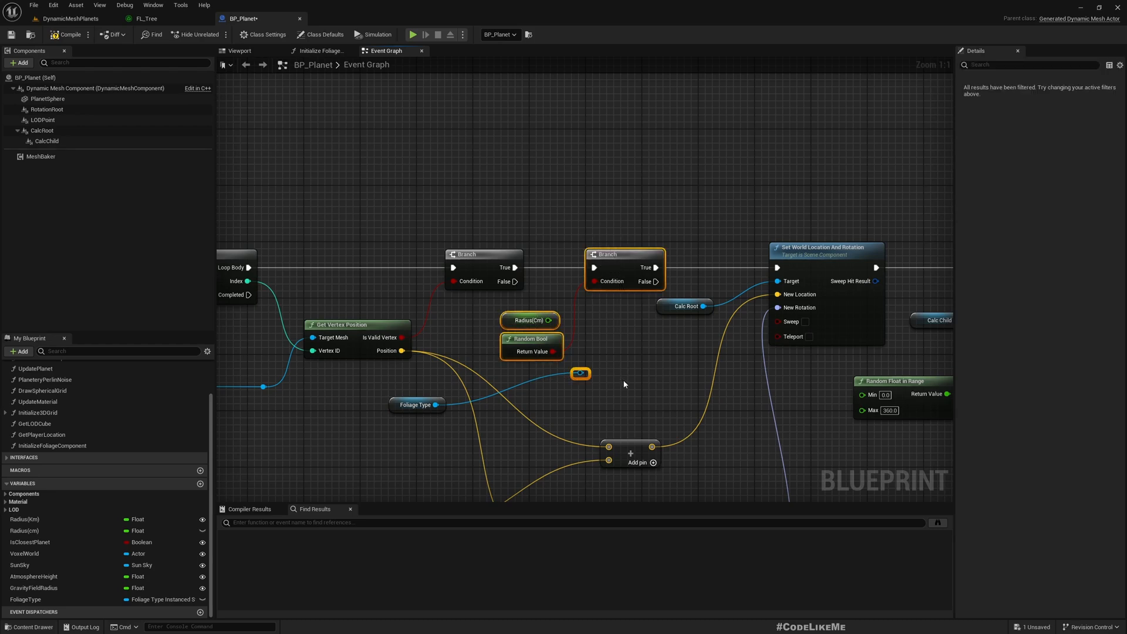
mouse_move(509, 412)
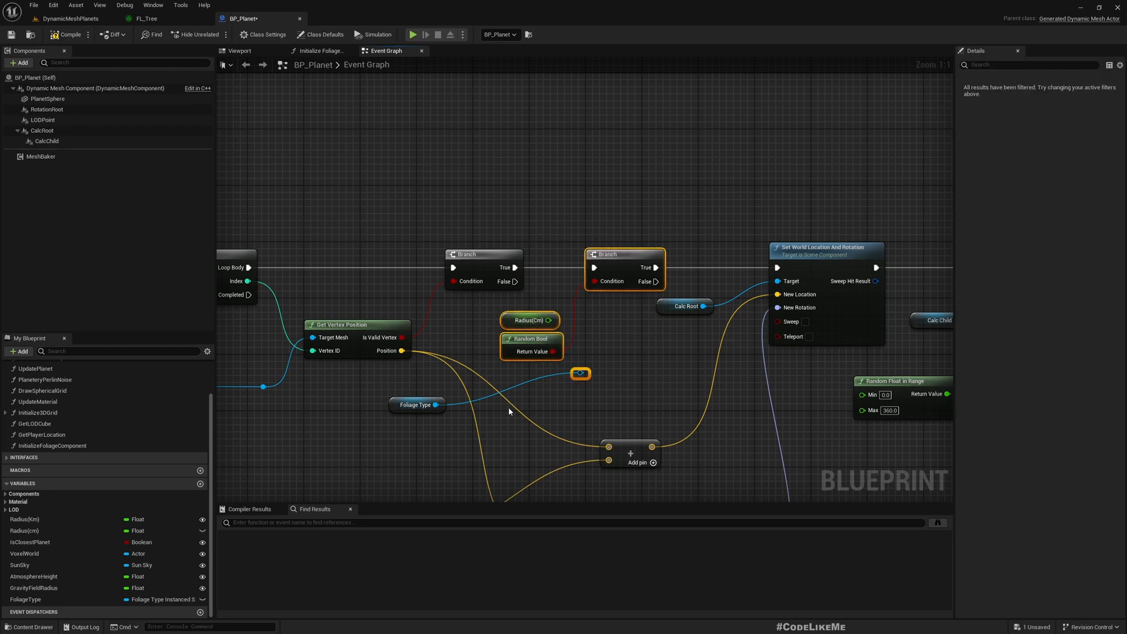
mouse_move(608, 253)
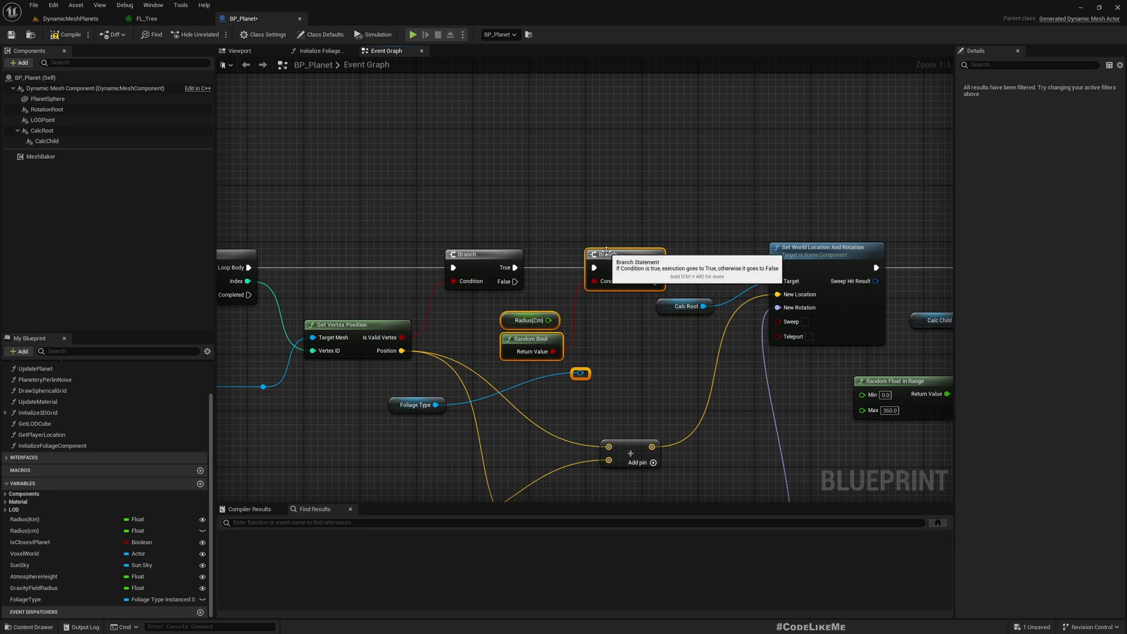
Collapse the Branch-side nodes into a PlacementParameters macro placed on the exec line
right_click(605, 254)
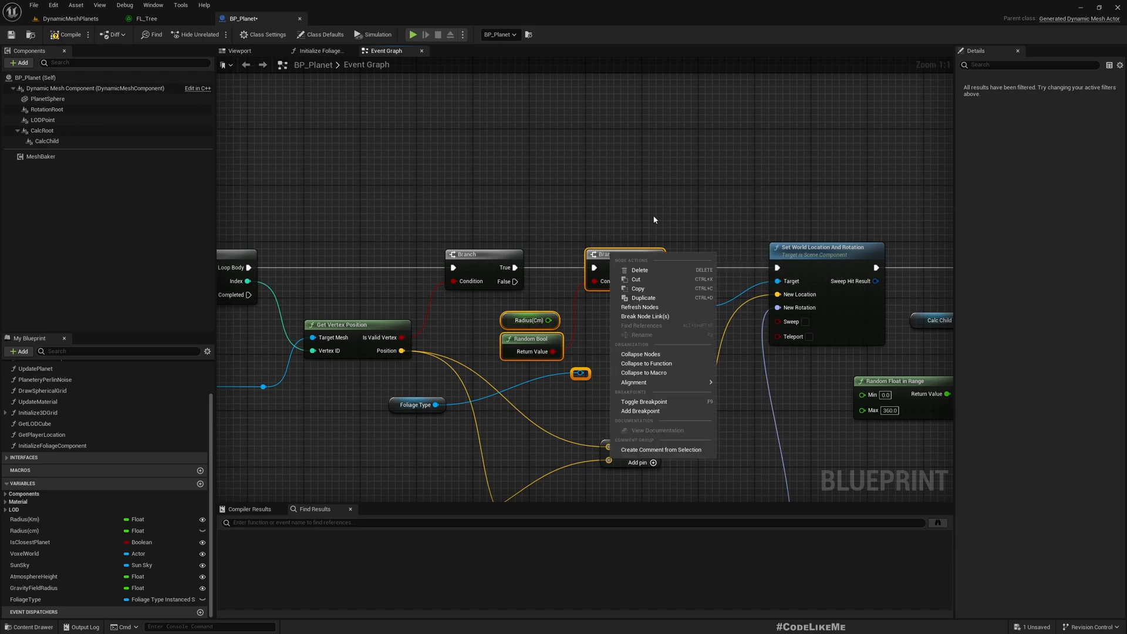
mouse_move(664, 335)
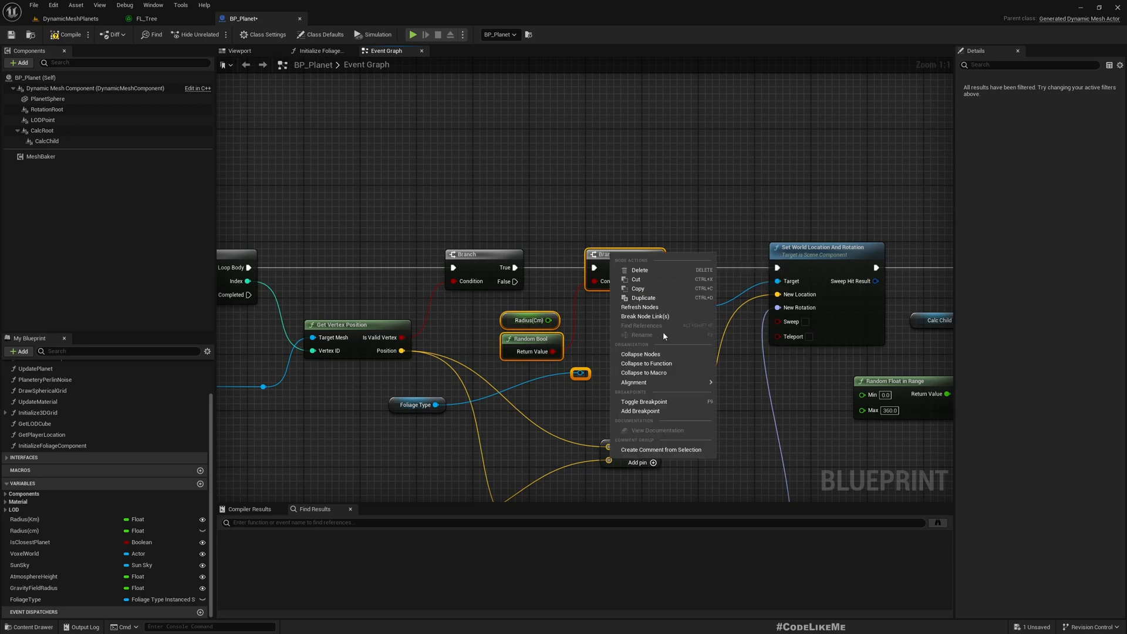
mouse_move(660, 372)
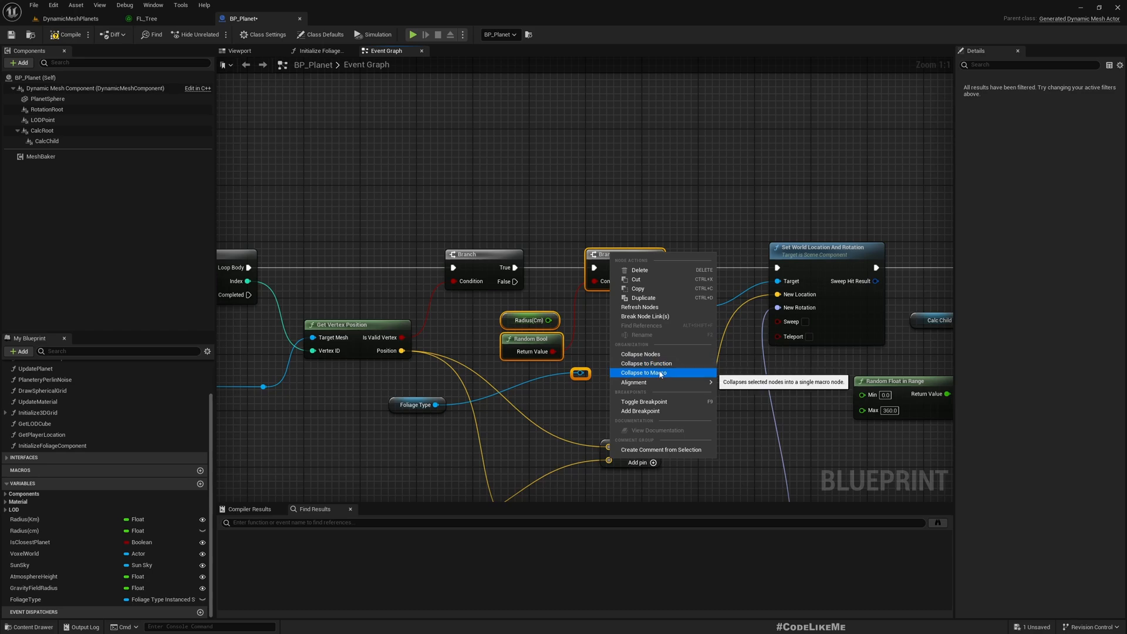
click(643, 372)
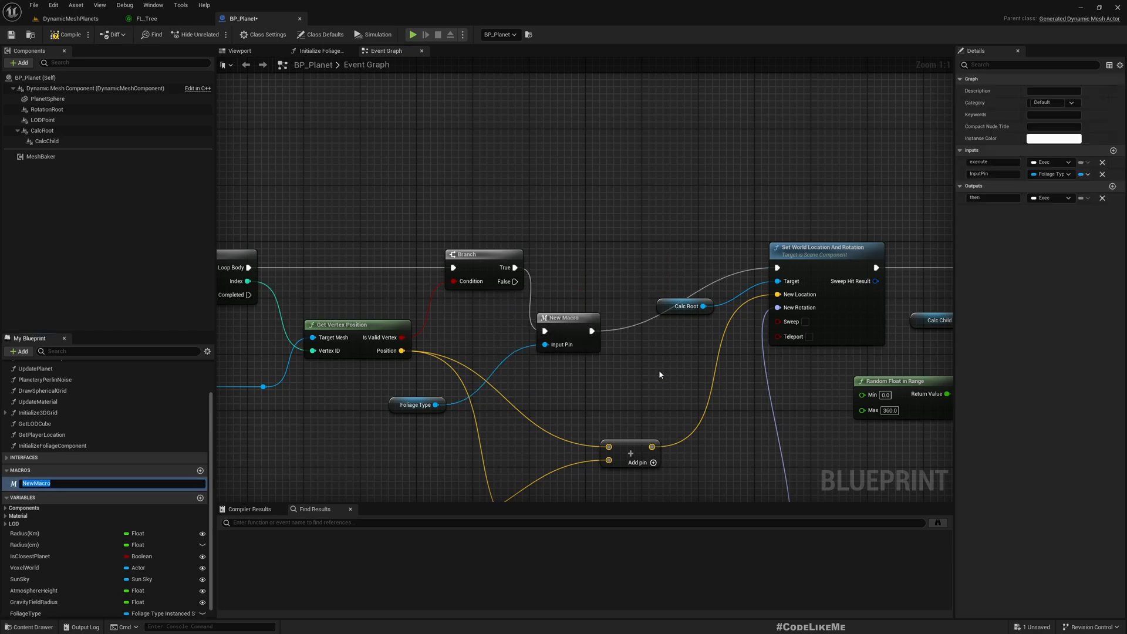
text(Pla)
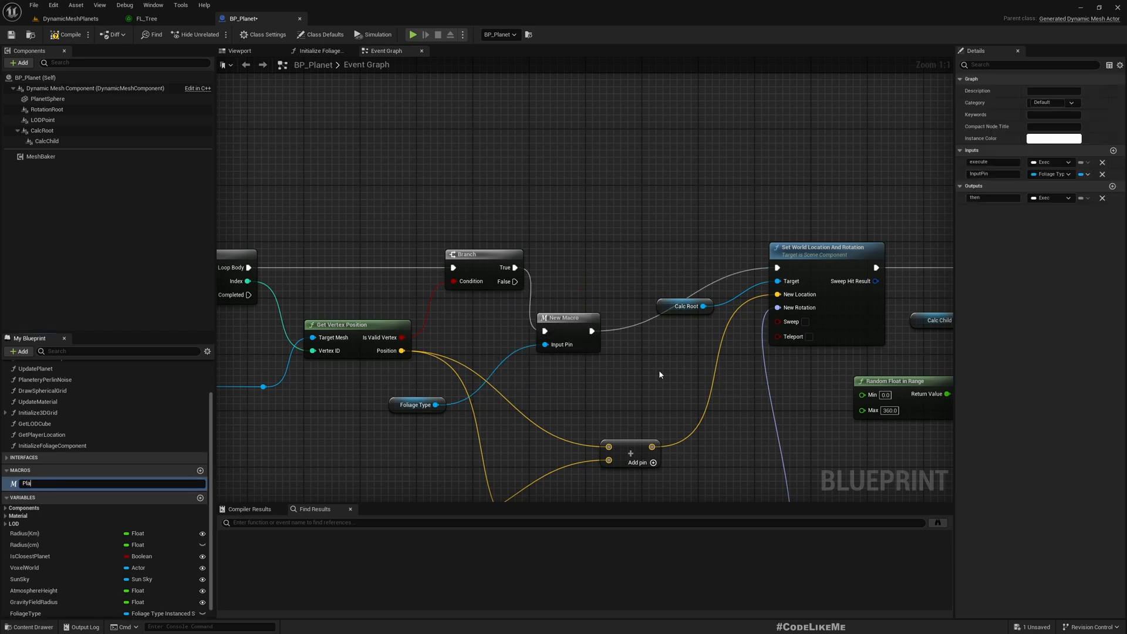
text(PlacementParamet)
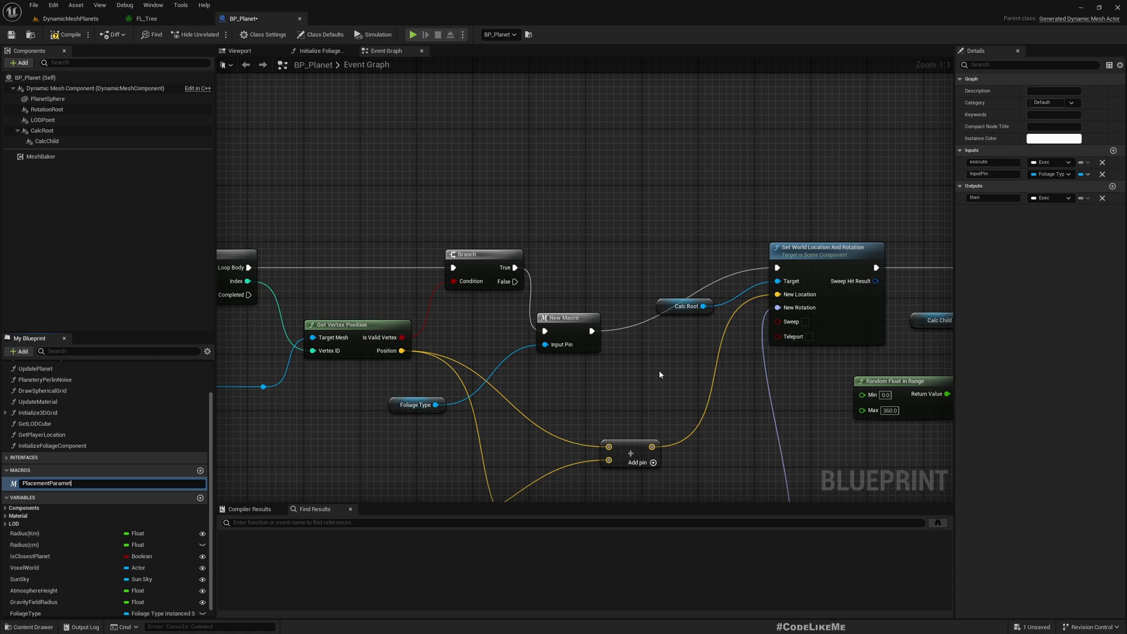
key(Enter)
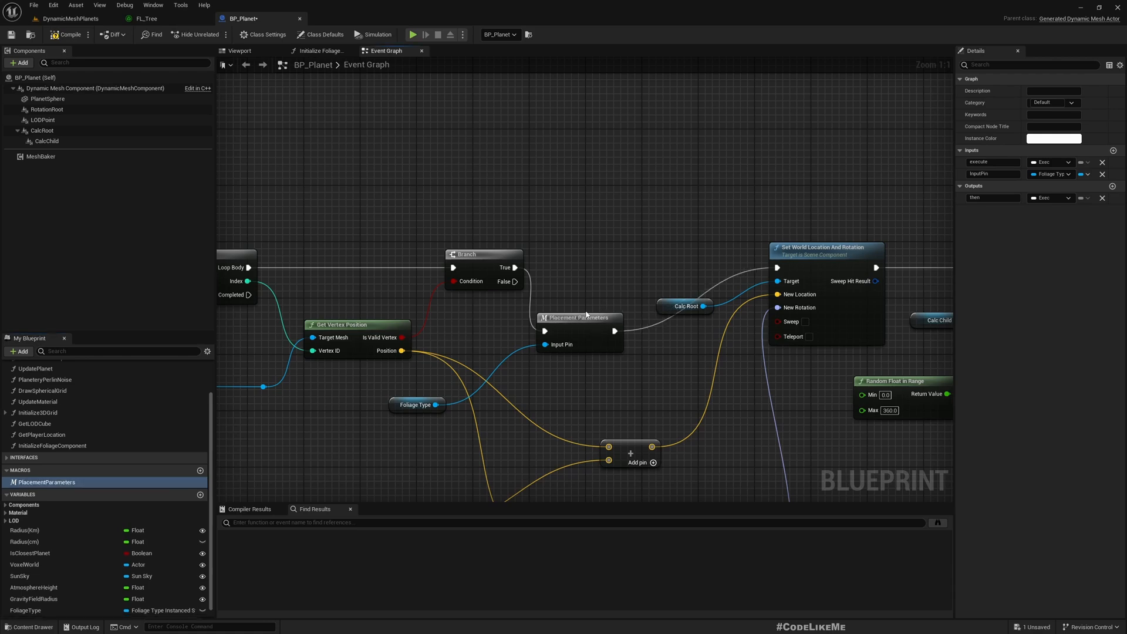
drag(579, 318, 607, 254)
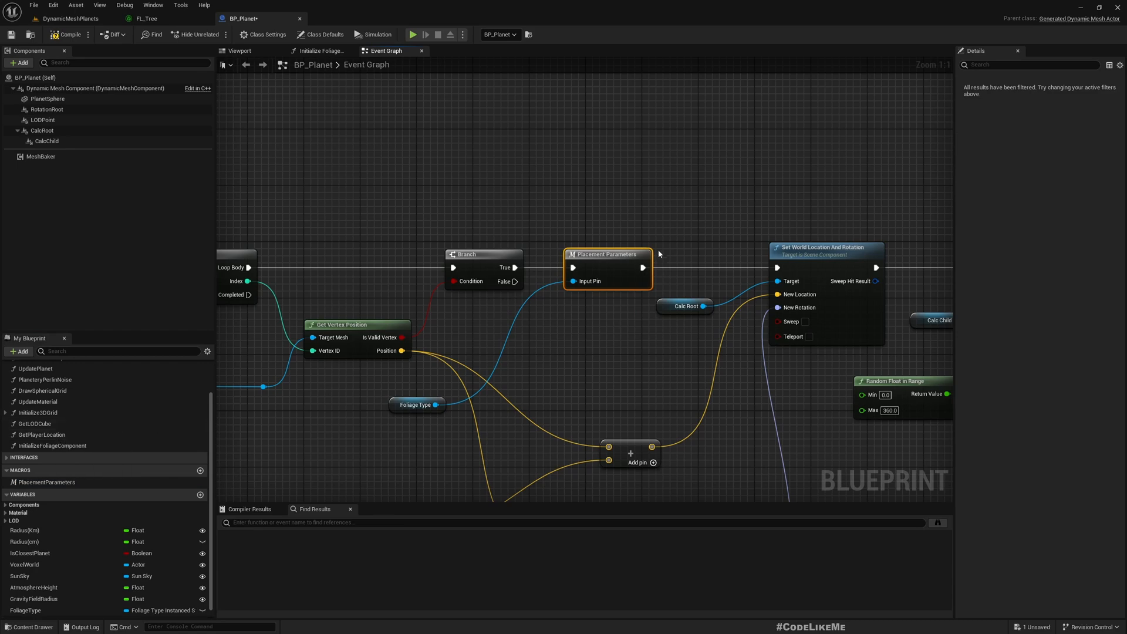
mouse_move(631, 257)
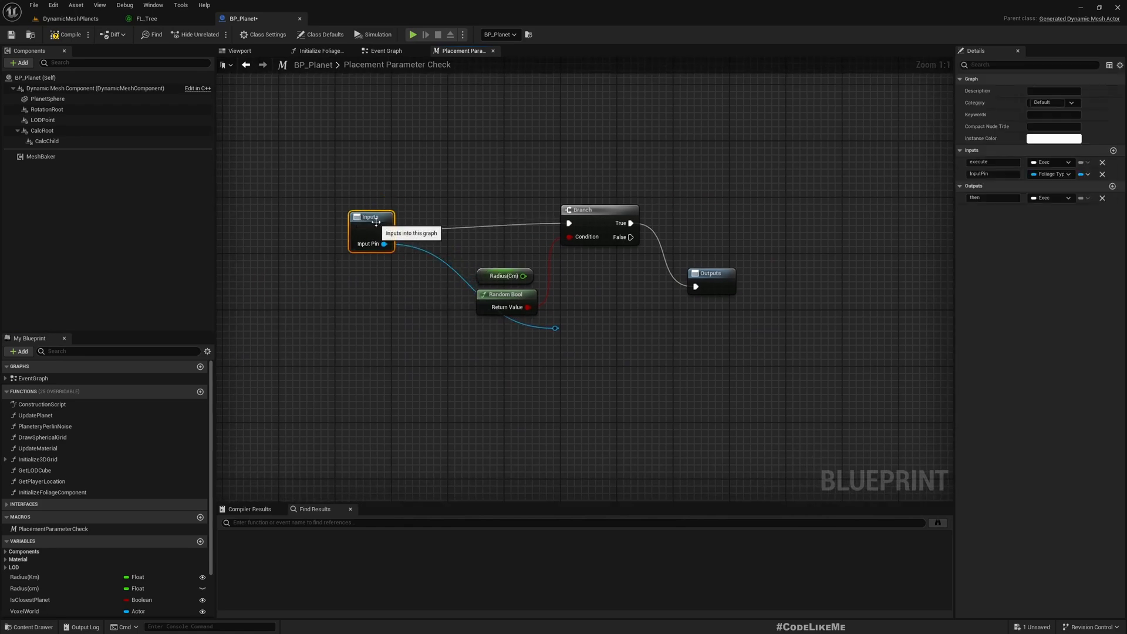
mouse_move(1052, 174)
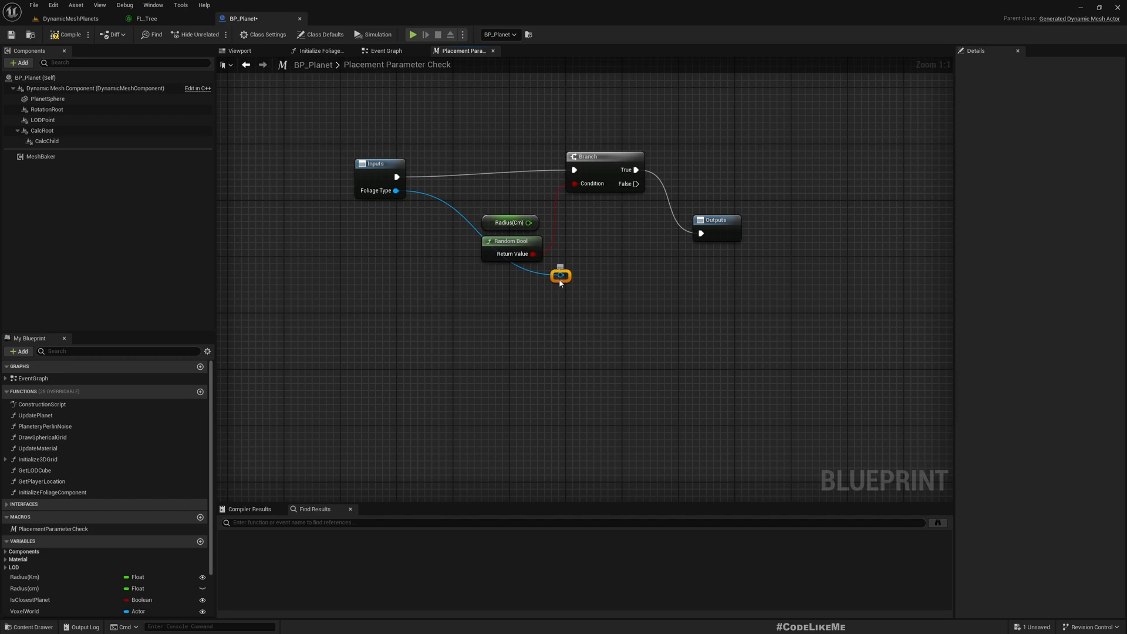
Inside the macro, get Foliage Type's Height and split it into Height Min and Max
drag(560, 275, 476, 325)
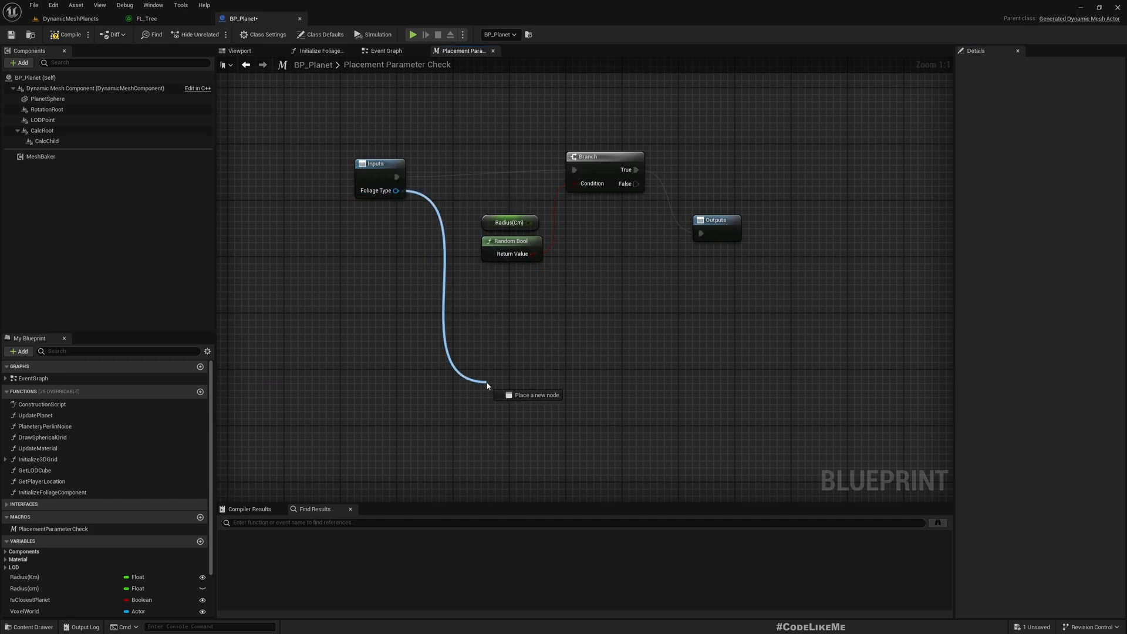
text(height)
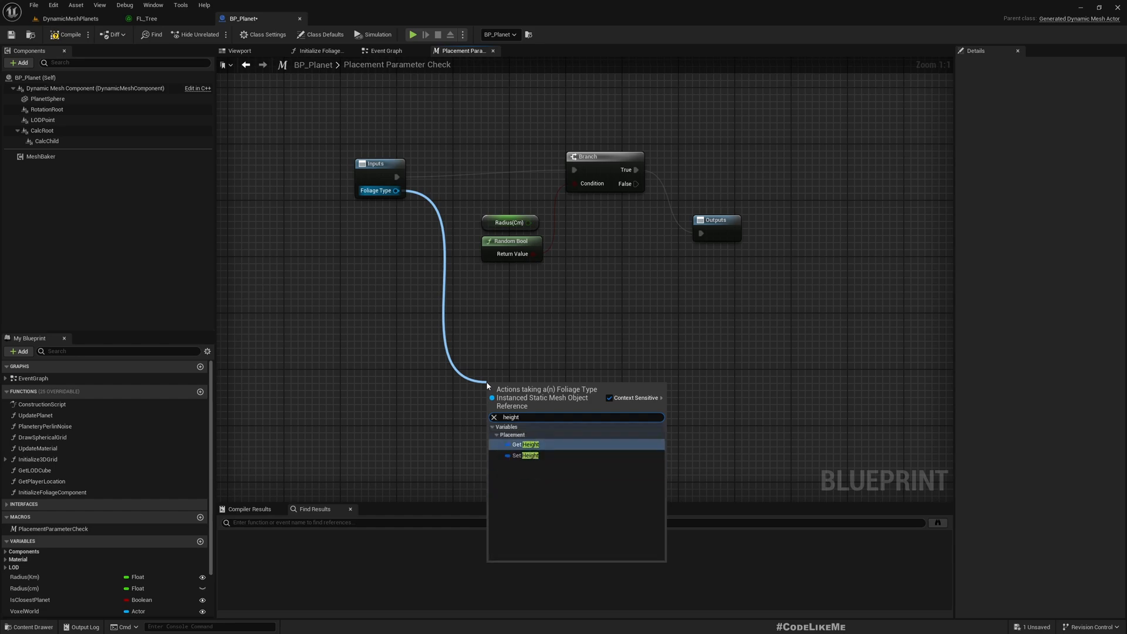
click(524, 445)
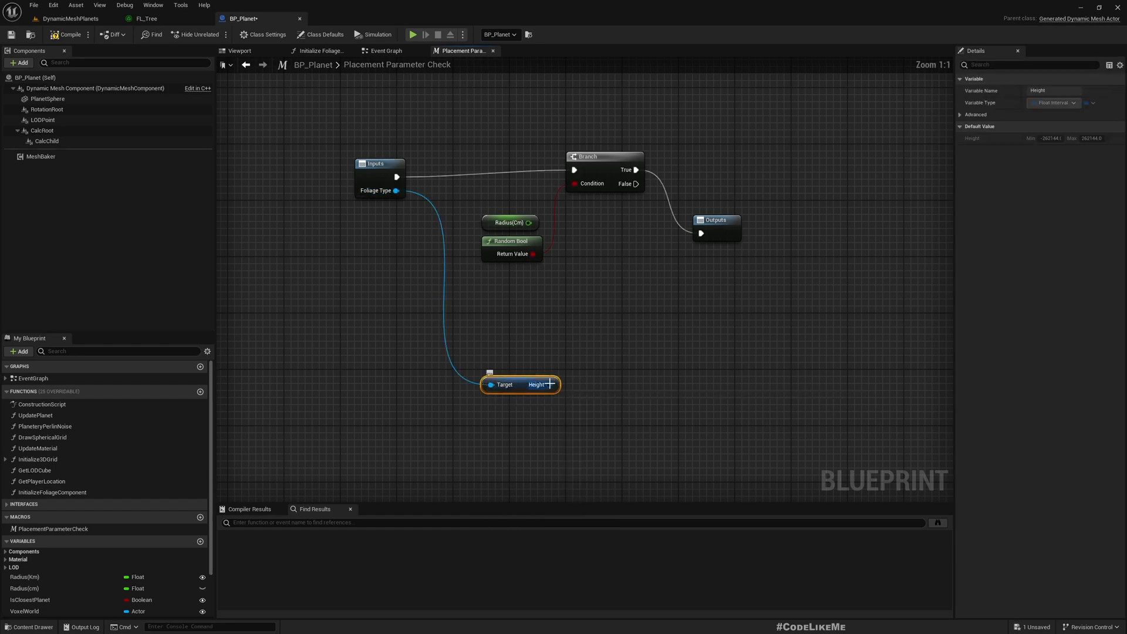
right_click(551, 384)
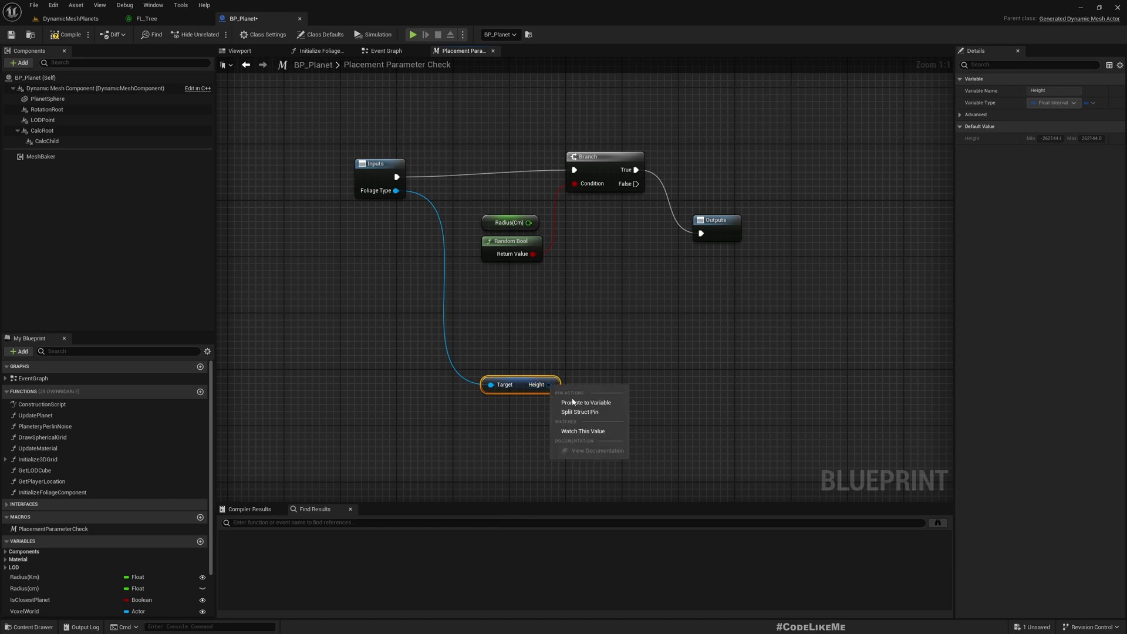
click(580, 412)
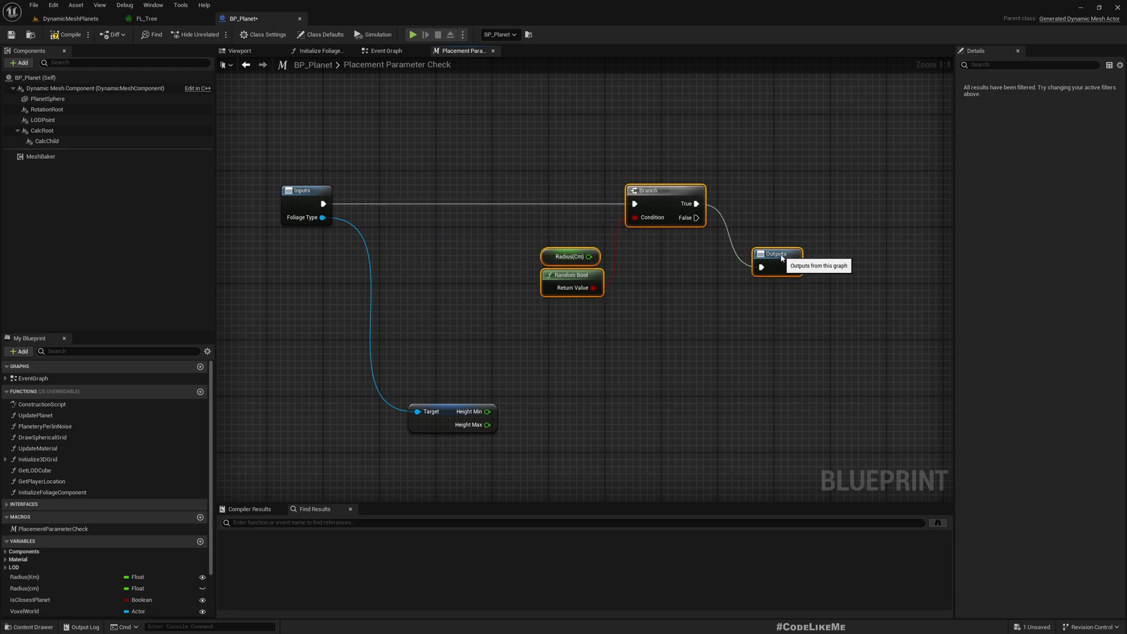
click(382, 50)
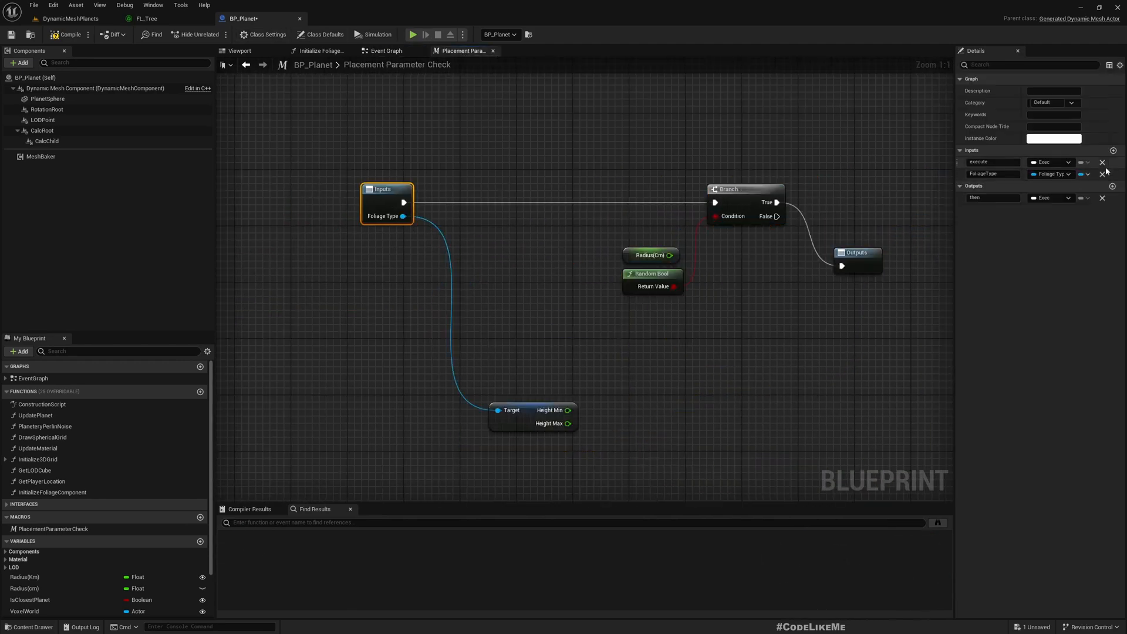
Add a new macro input parameter and name it PointHeight
click(1113, 151)
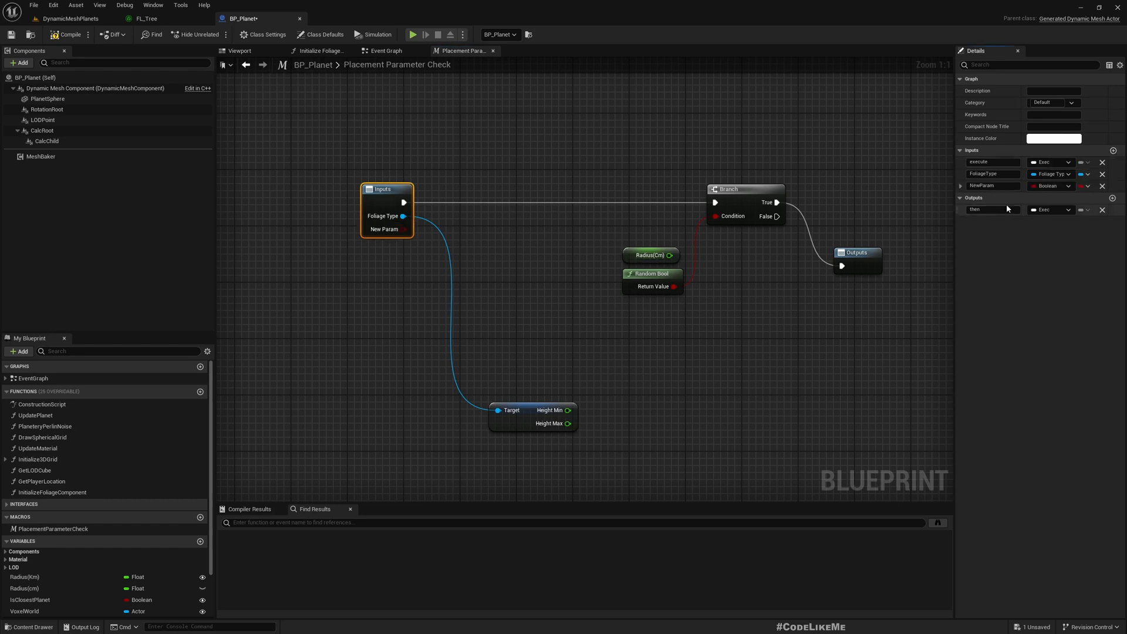
click(1051, 209)
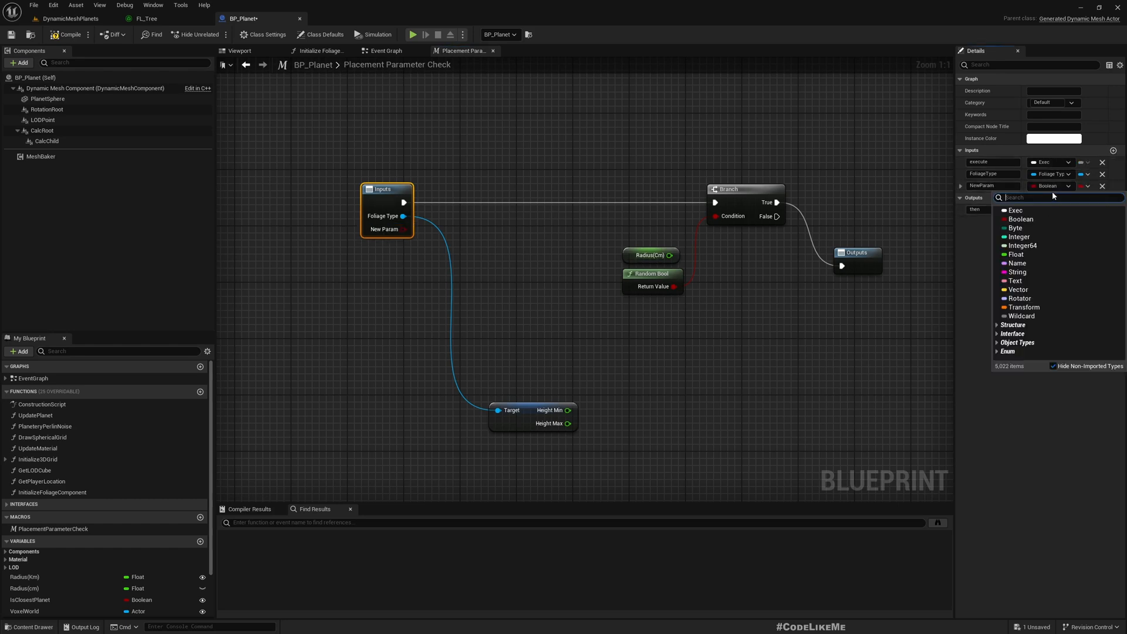
mouse_move(1035, 263)
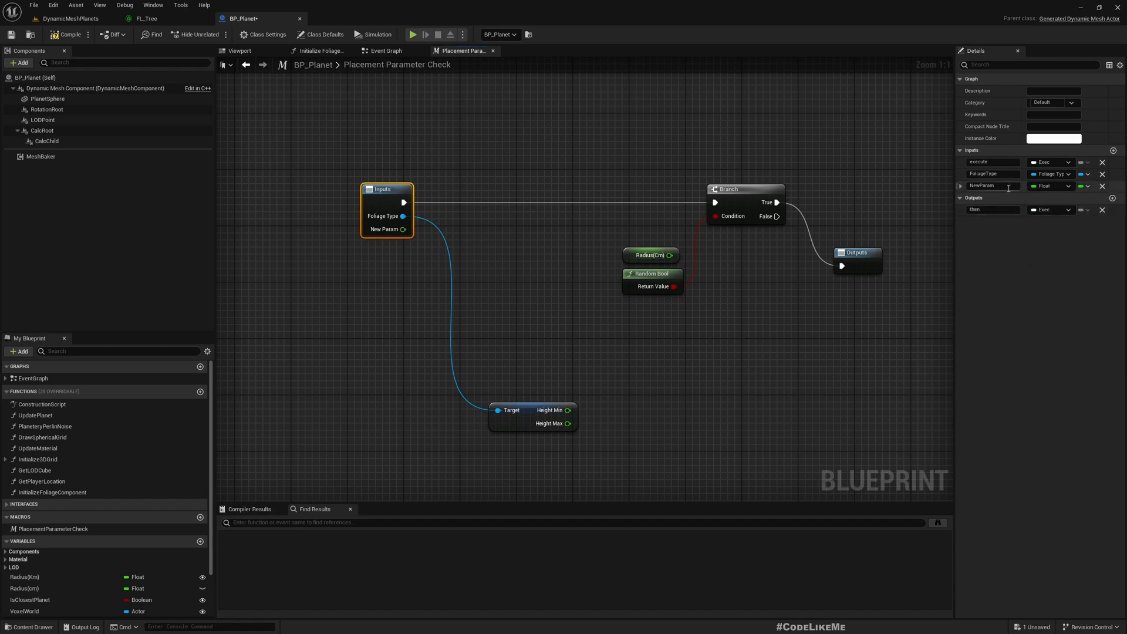
text(Pos)
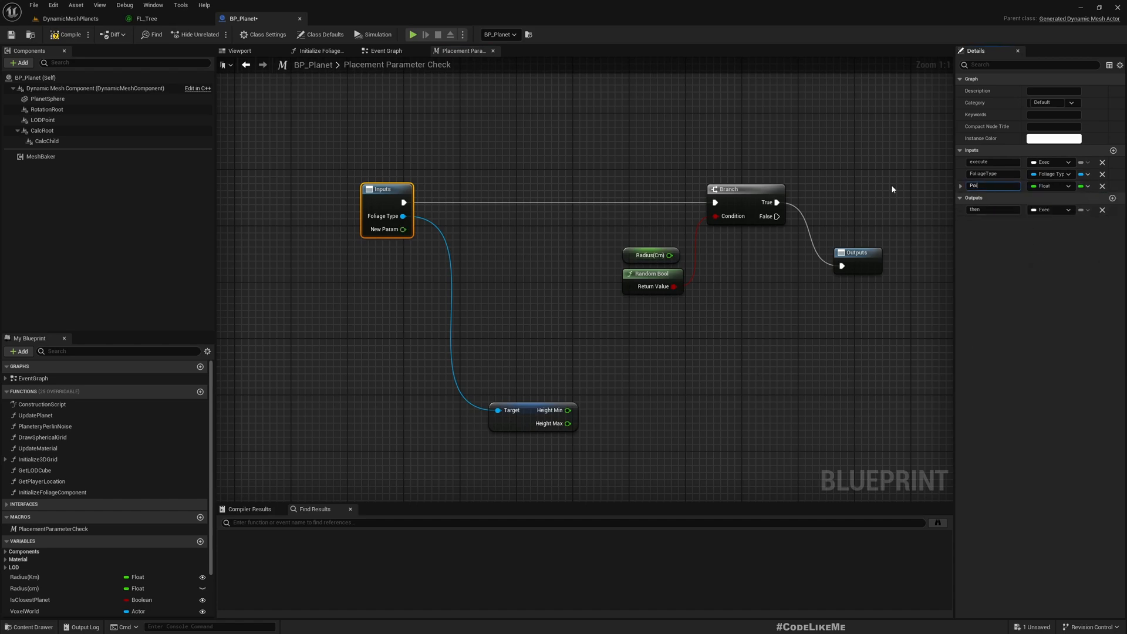
text(PointHeight)
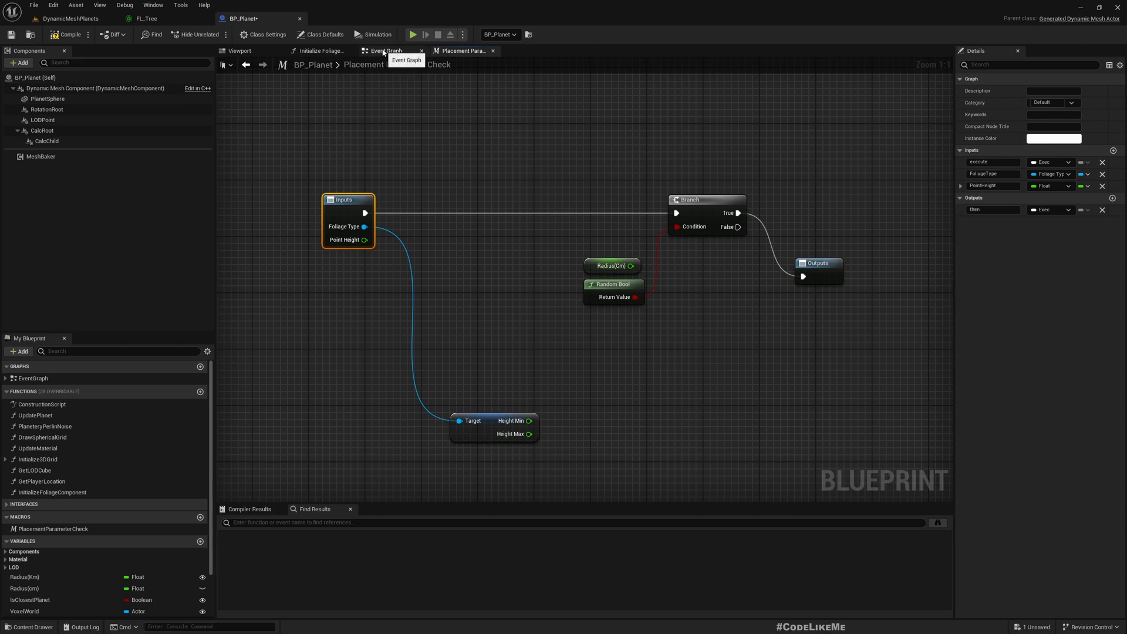
Change the second macro input's type to Vector, checking the event graph
click(385, 51)
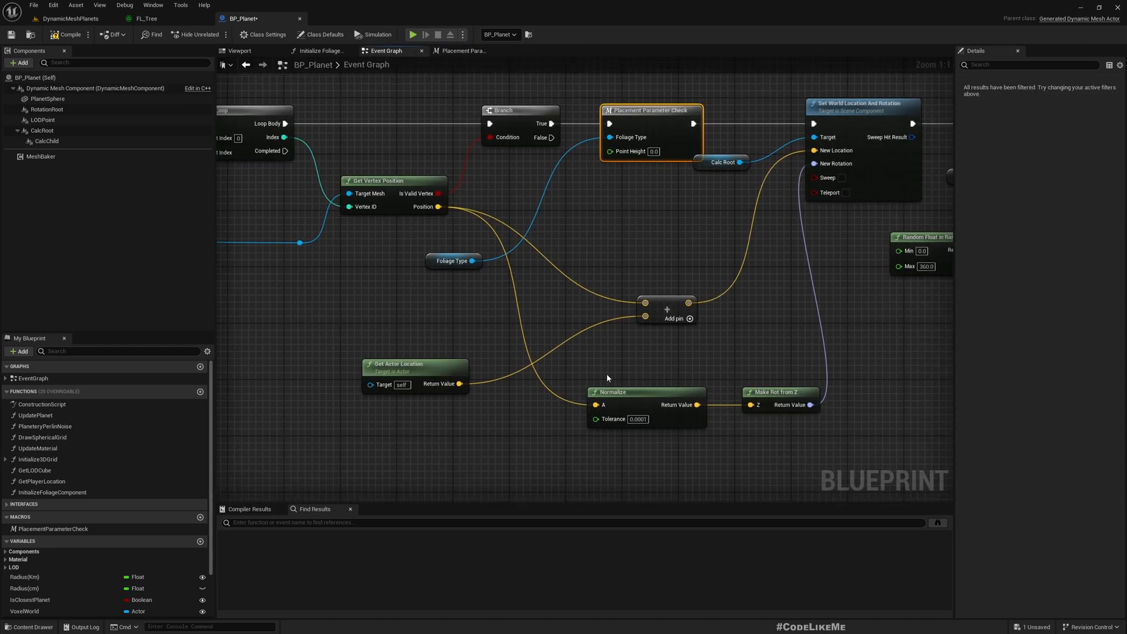
mouse_move(588, 362)
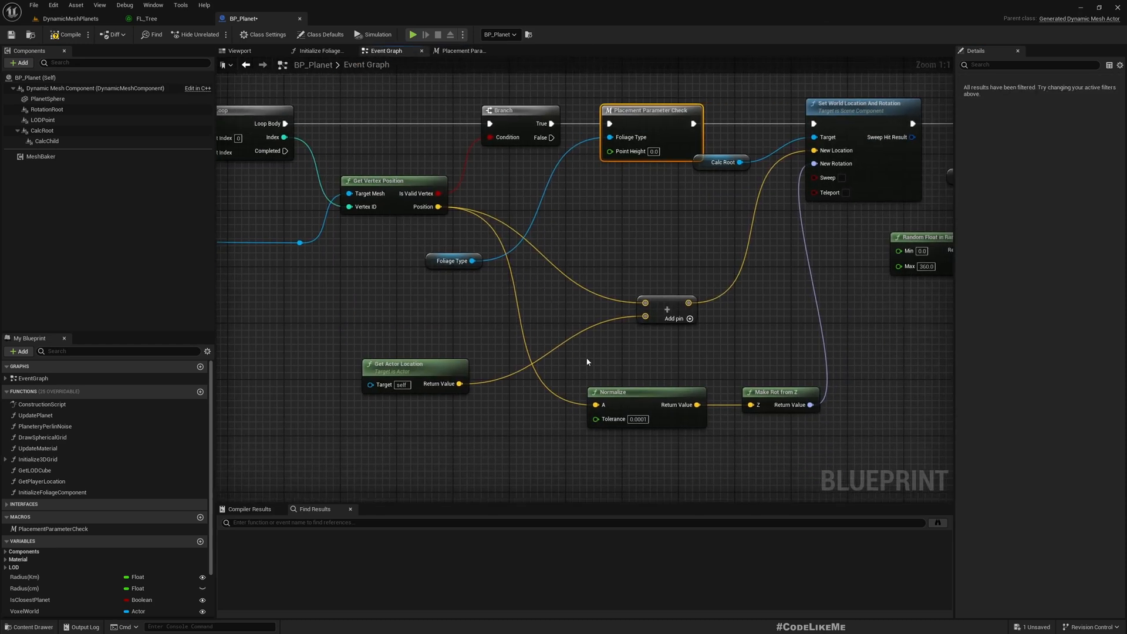
drag(582, 359, 813, 442)
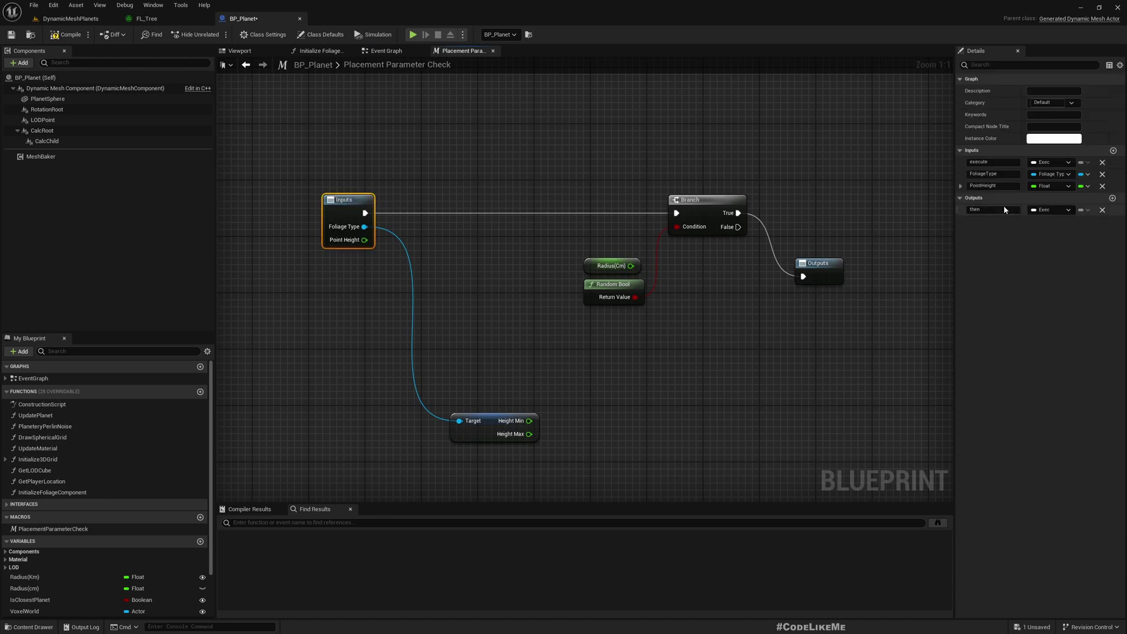
click(1050, 209)
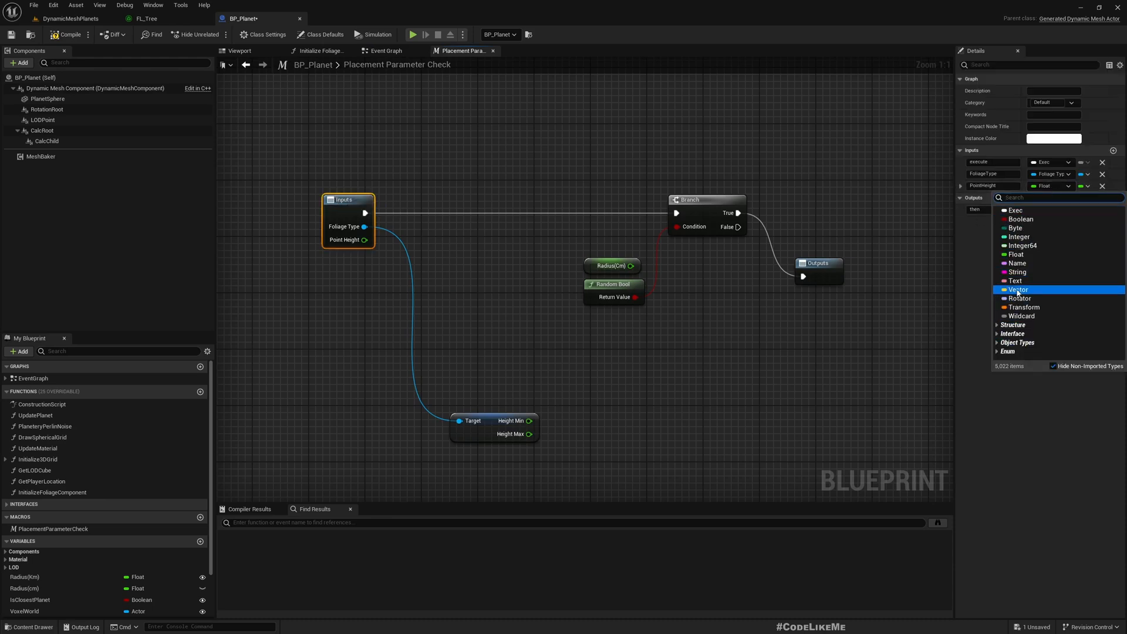
click(1018, 290)
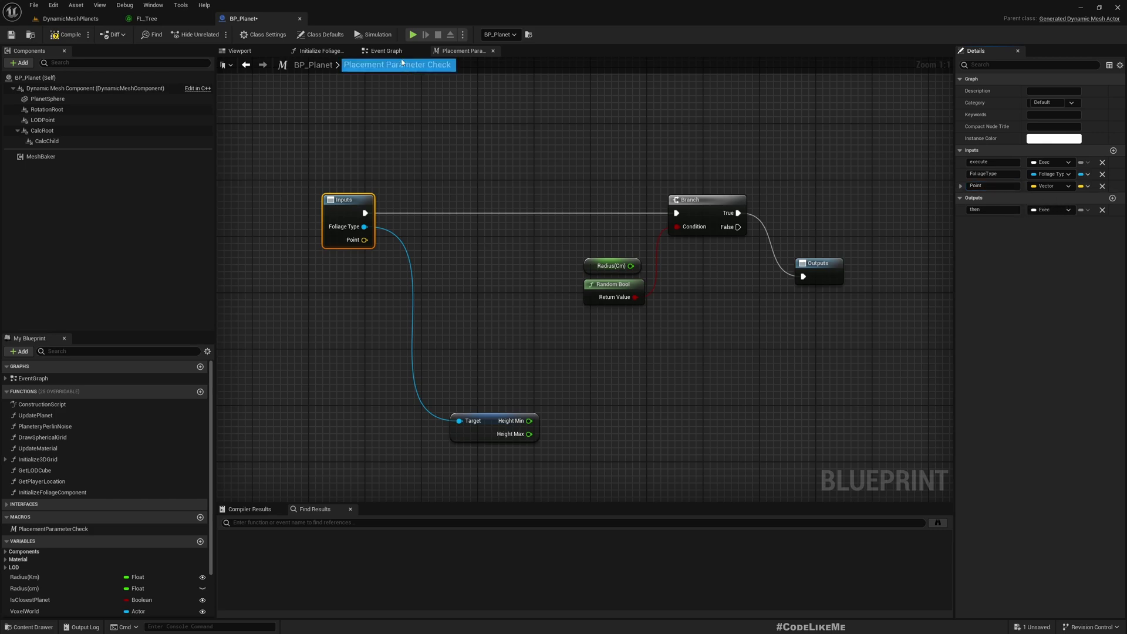
click(386, 51)
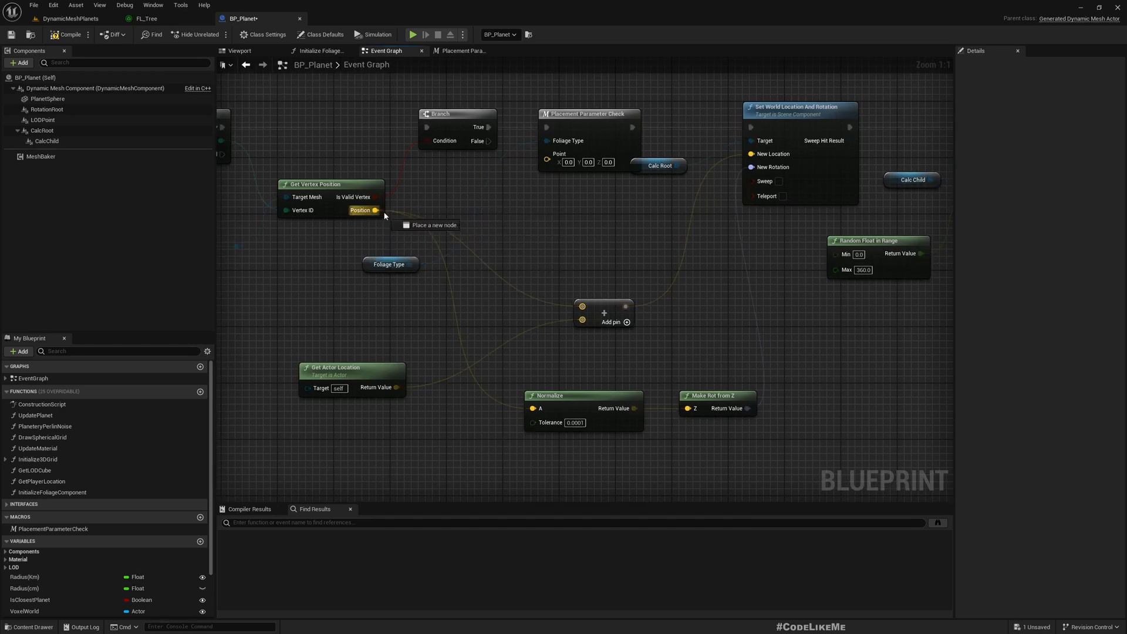
click(463, 50)
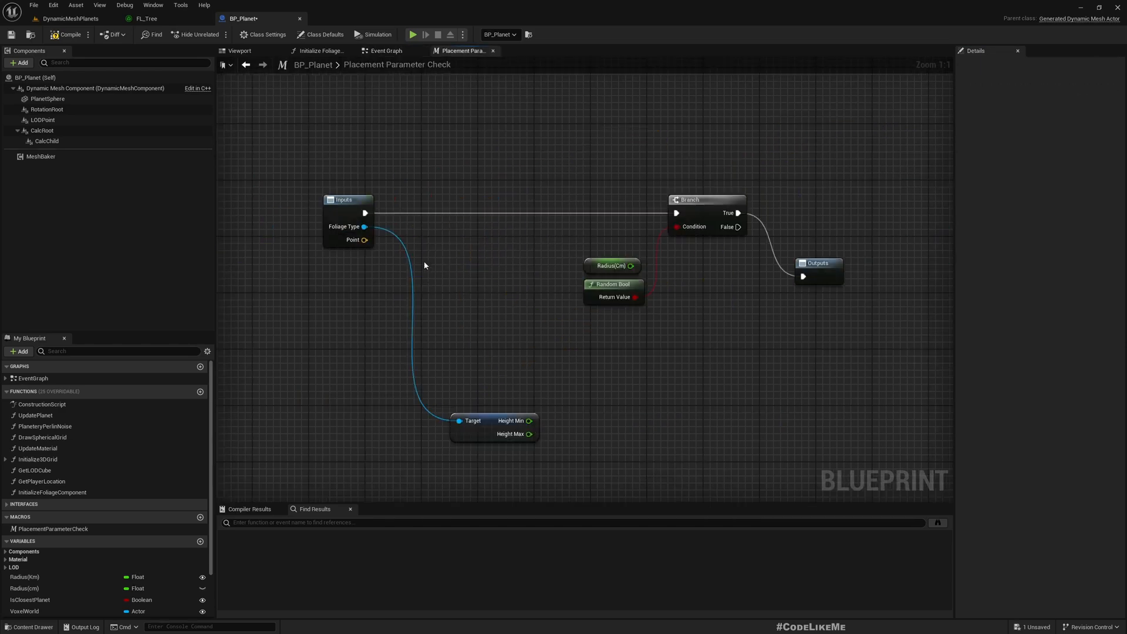
Add a Vector Length node from Point and an Add node with Radius(Cm)
drag(363, 240, 431, 288)
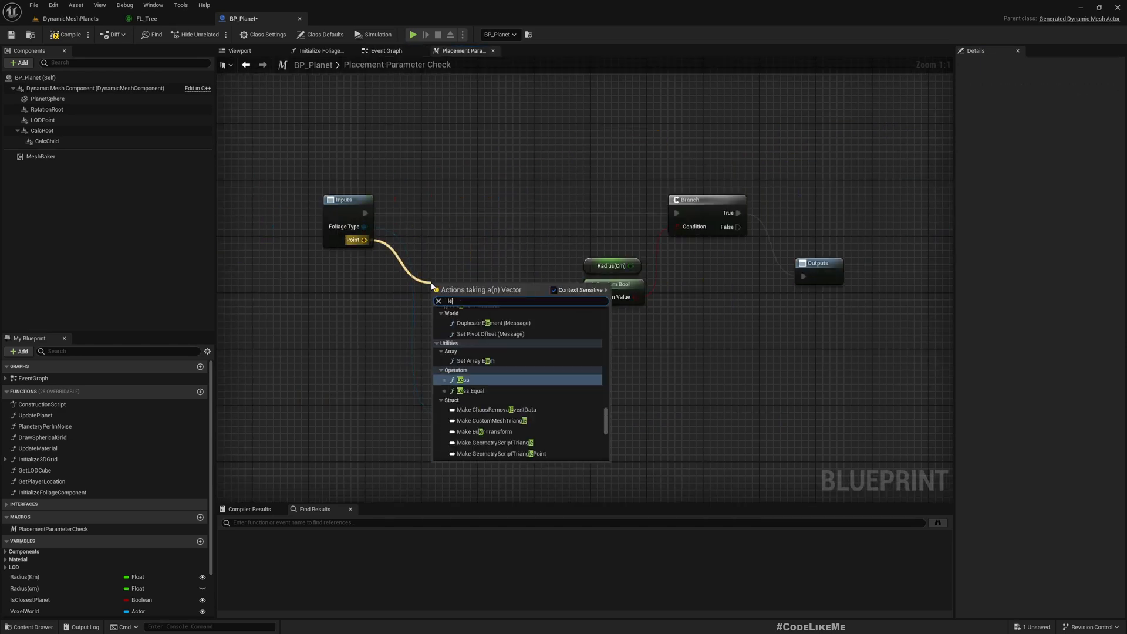
click(462, 379)
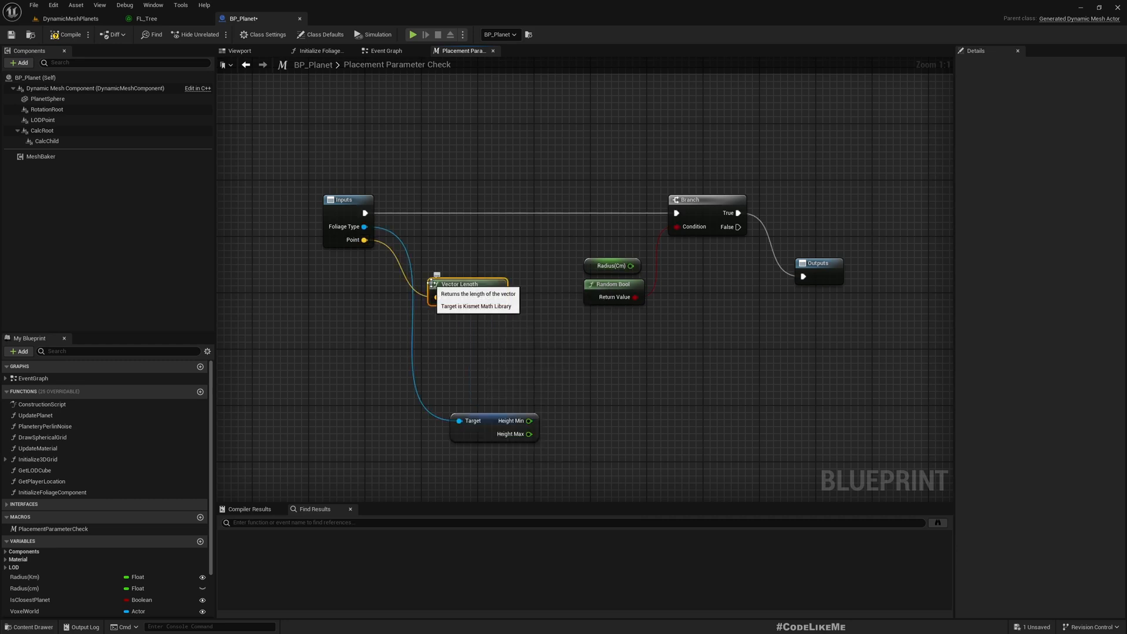
drag(458, 285, 536, 347)
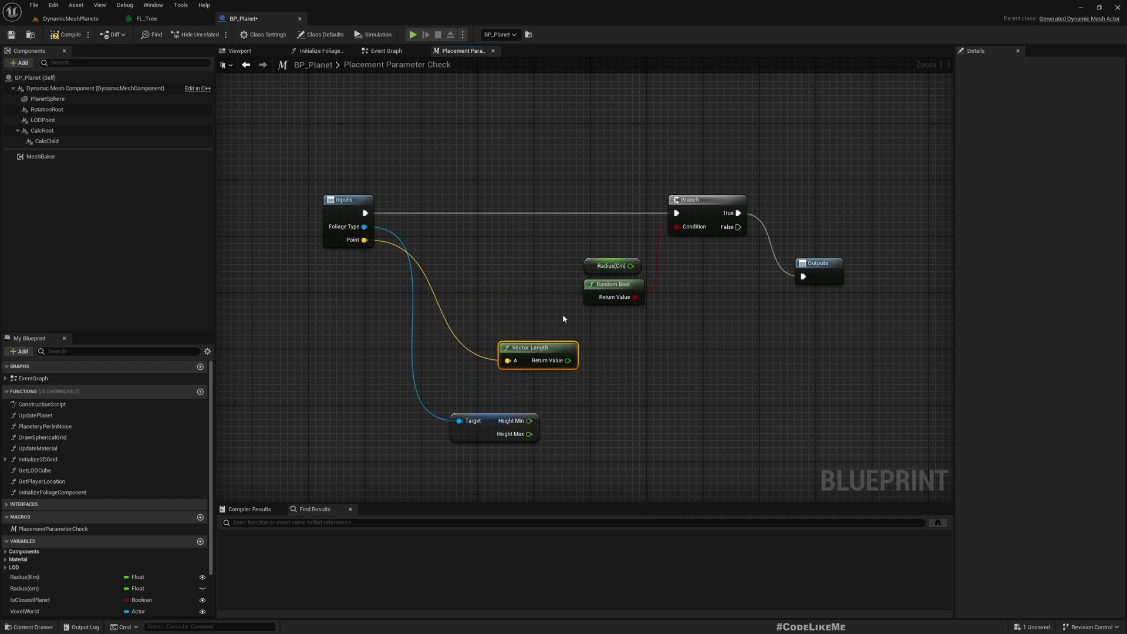
drag(538, 354, 516, 297)
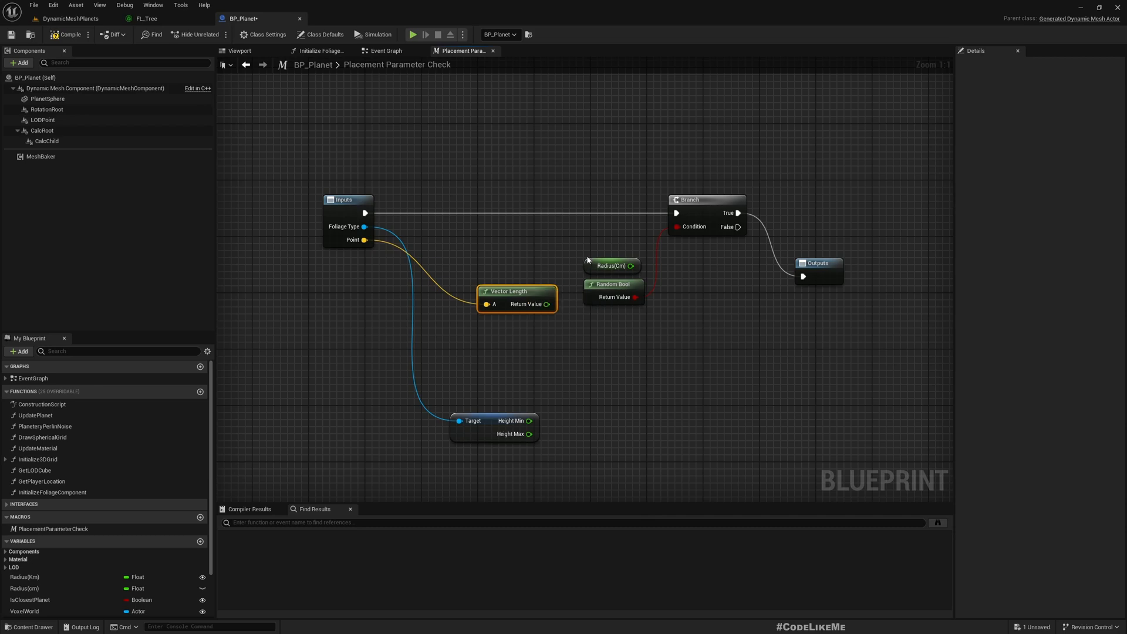
click(607, 266)
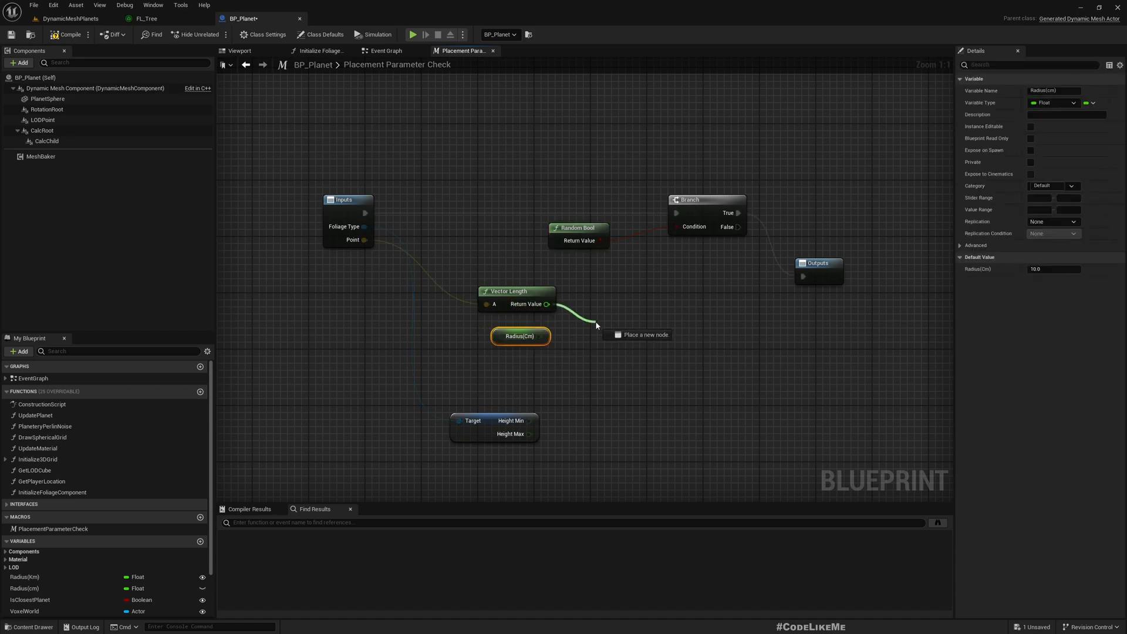
click(598, 330)
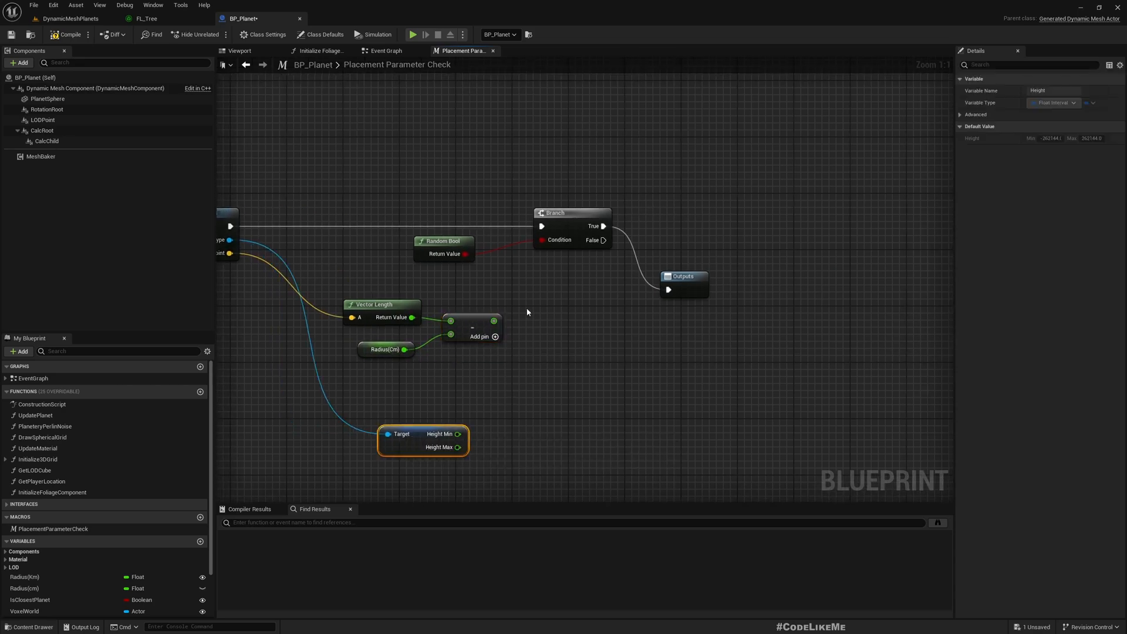
Range-check the summed height with In Range and AND it with the random bool
drag(494, 321, 520, 325)
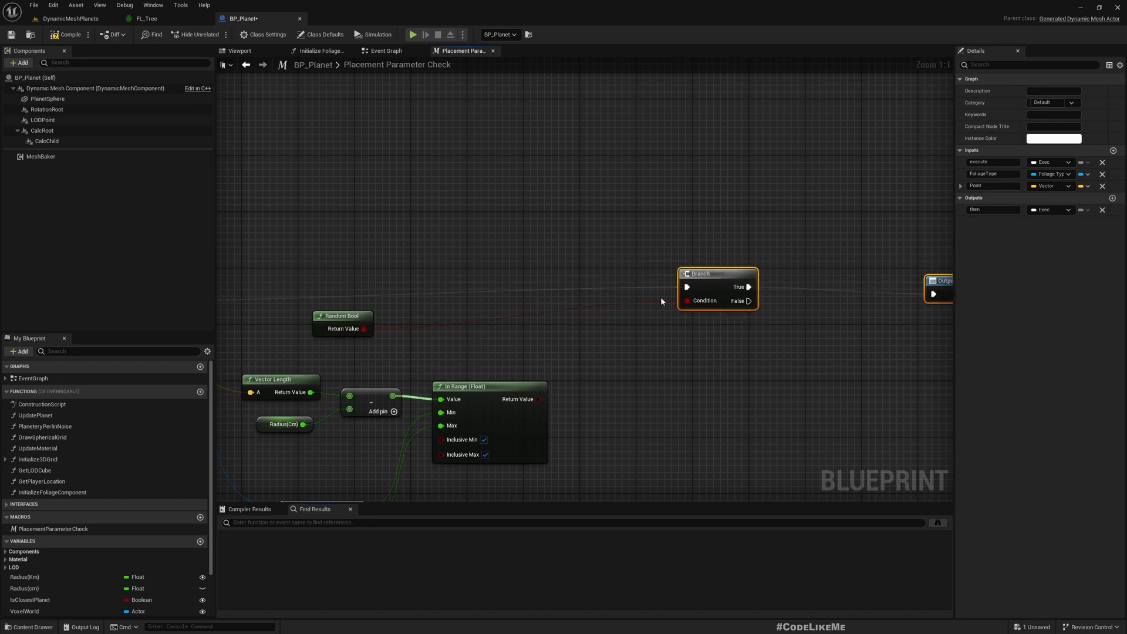
drag(365, 329, 552, 331)
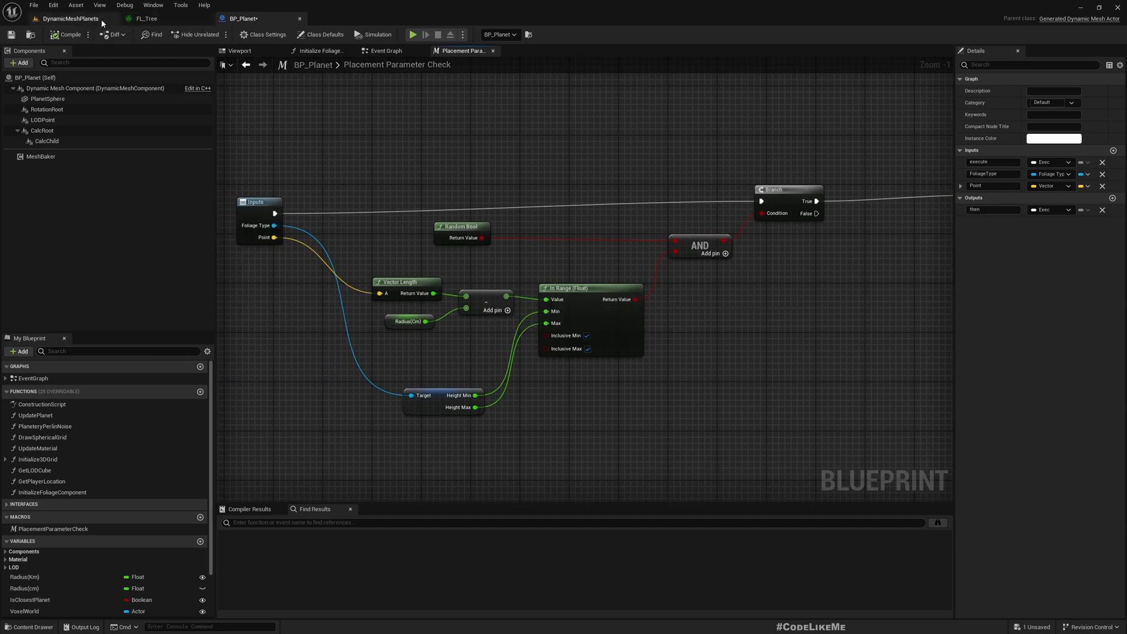
Switch to the FL_Tree tab showing its 500–2000 height range
click(147, 19)
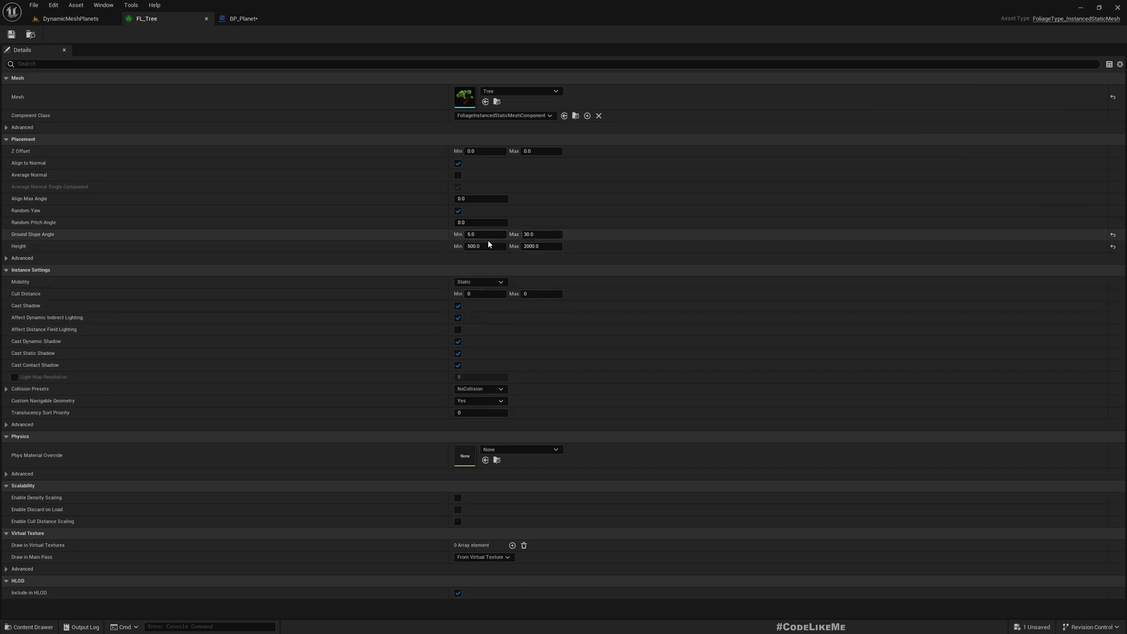
mouse_move(542, 246)
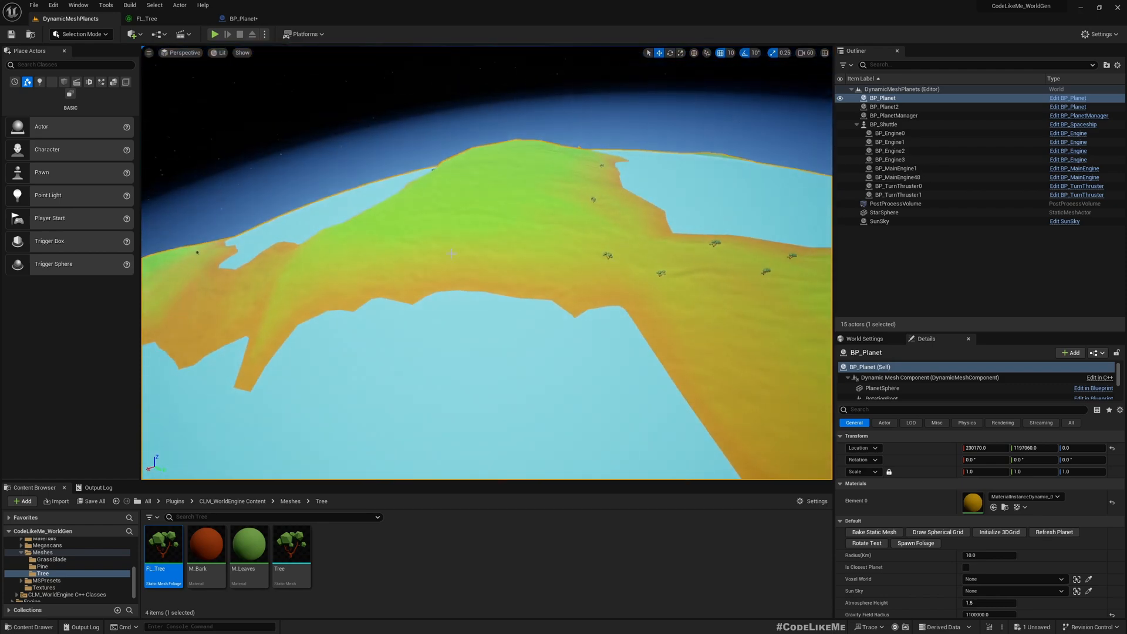
Return from the planet level to BP_Planet's Placement Parameter Check macro graph
scroll(down, 3)
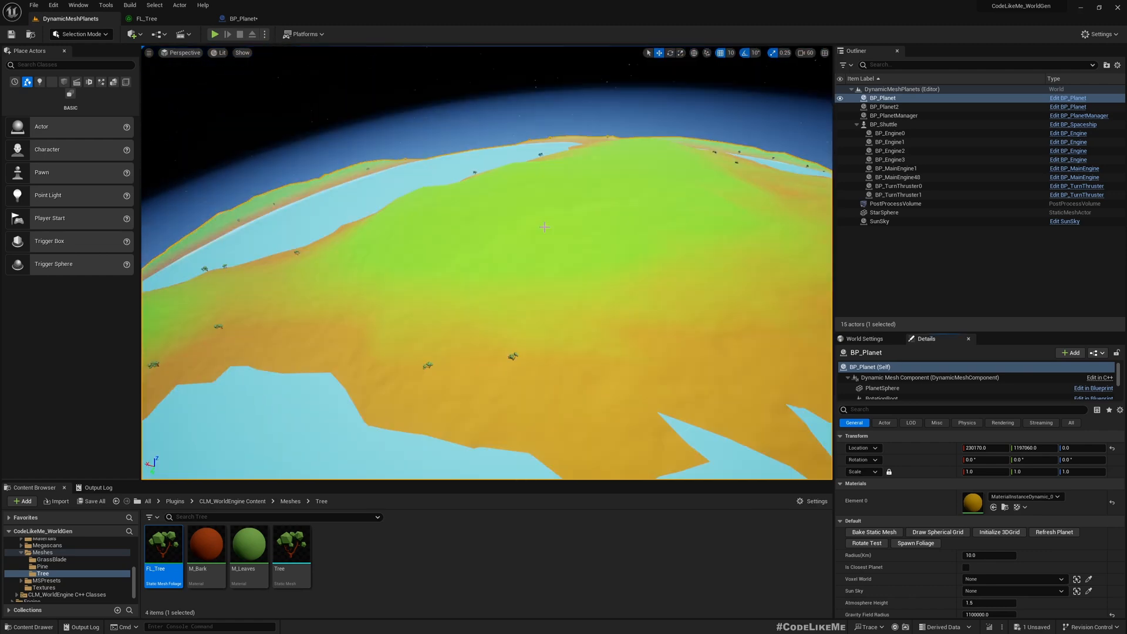
click(240, 18)
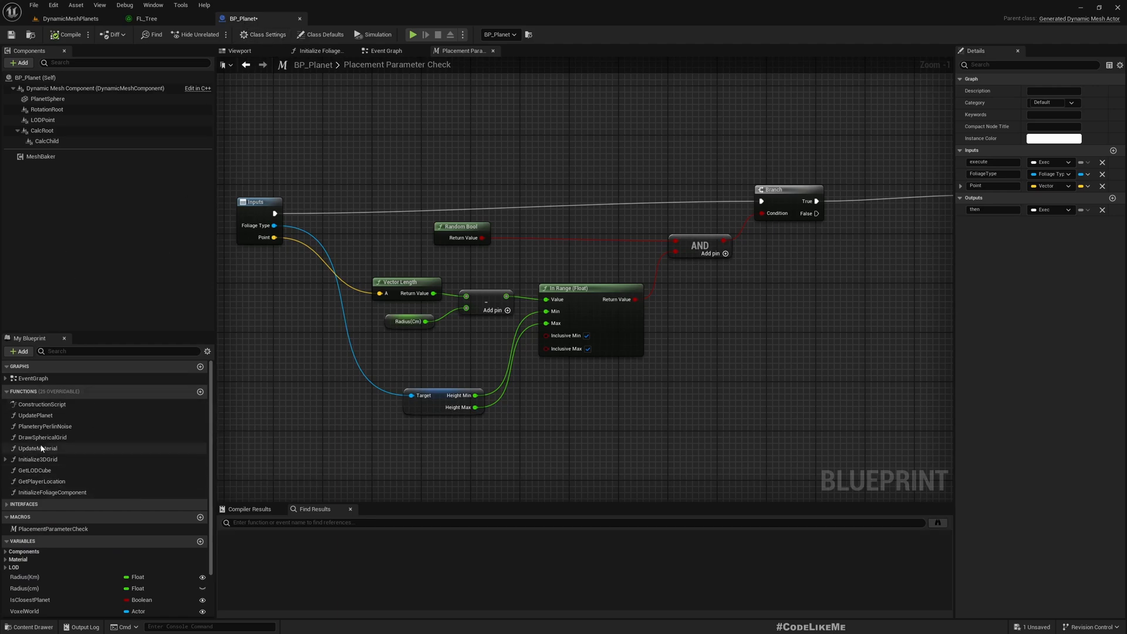
Switch from the macro to BP_Planet's Event Graph with the SpawnFoliage event
scroll(down, 3)
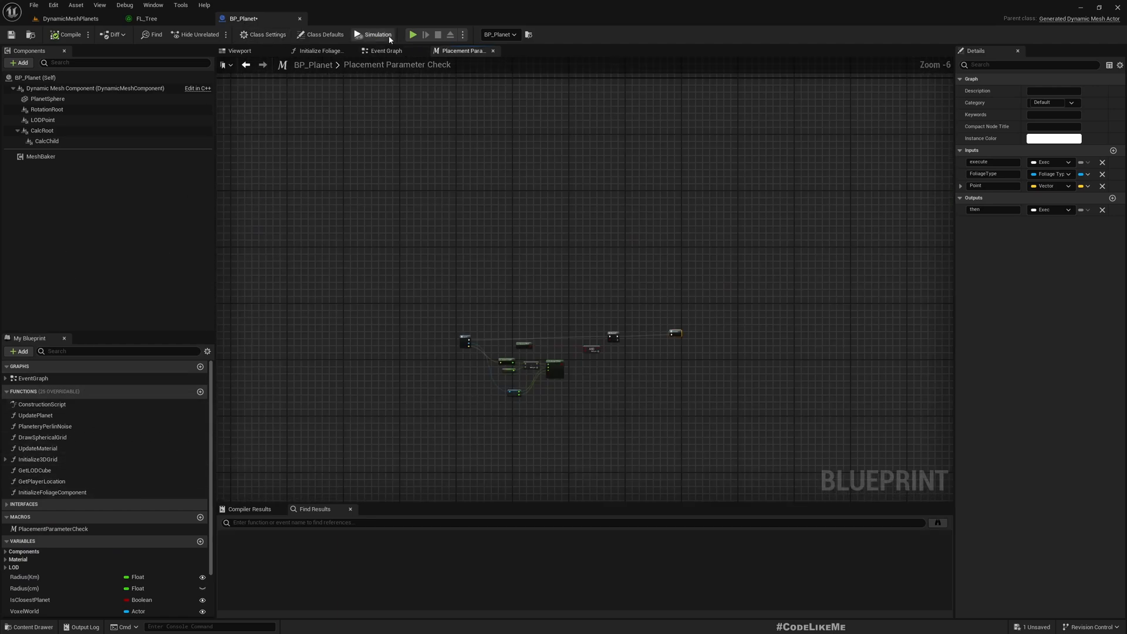
click(385, 50)
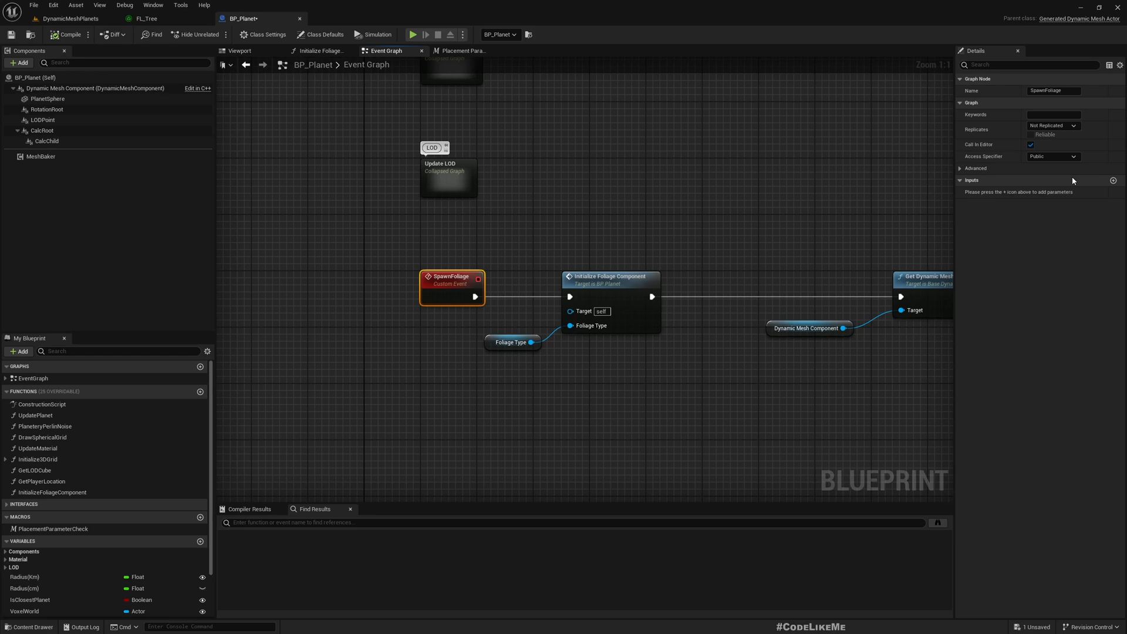
mouse_move(1057, 222)
text(ClearFoliage)
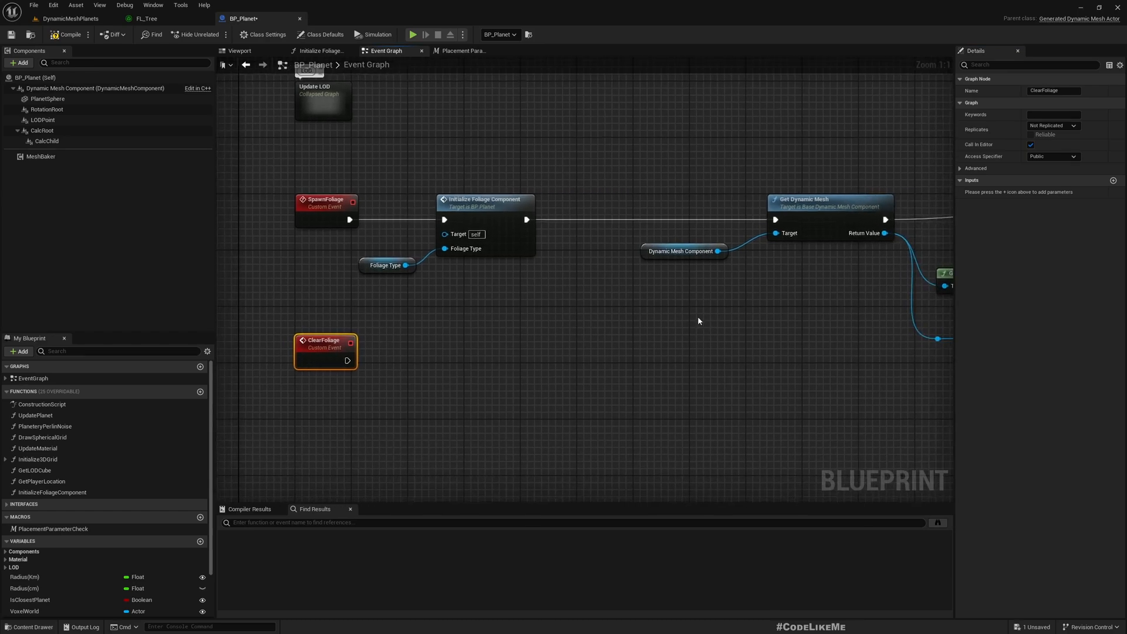
mouse_move(663, 325)
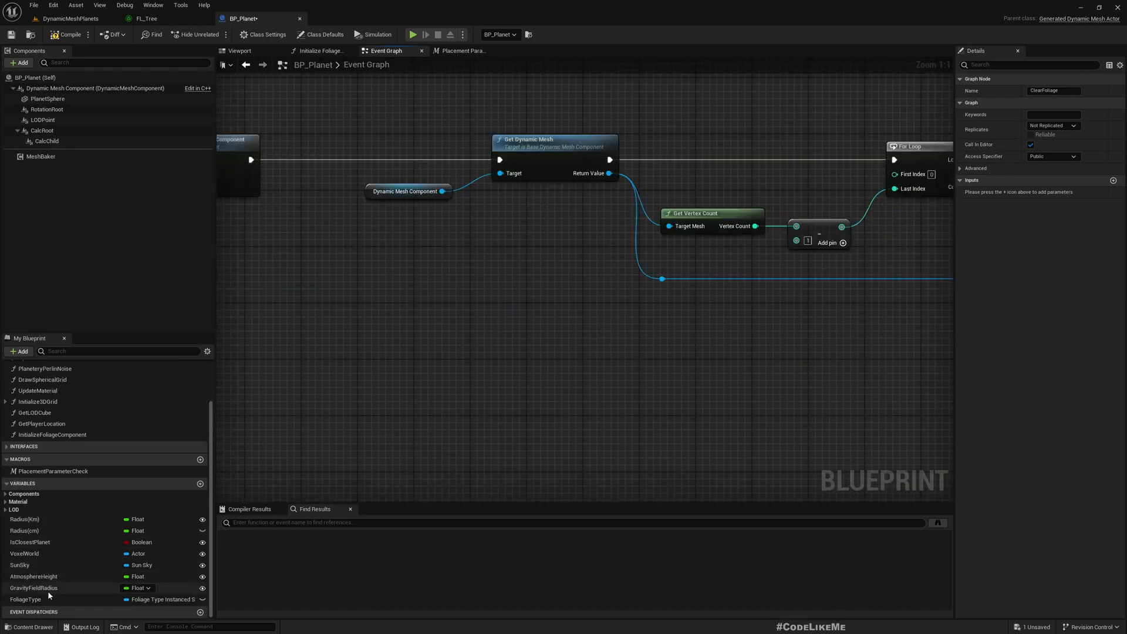
mouse_move(88, 589)
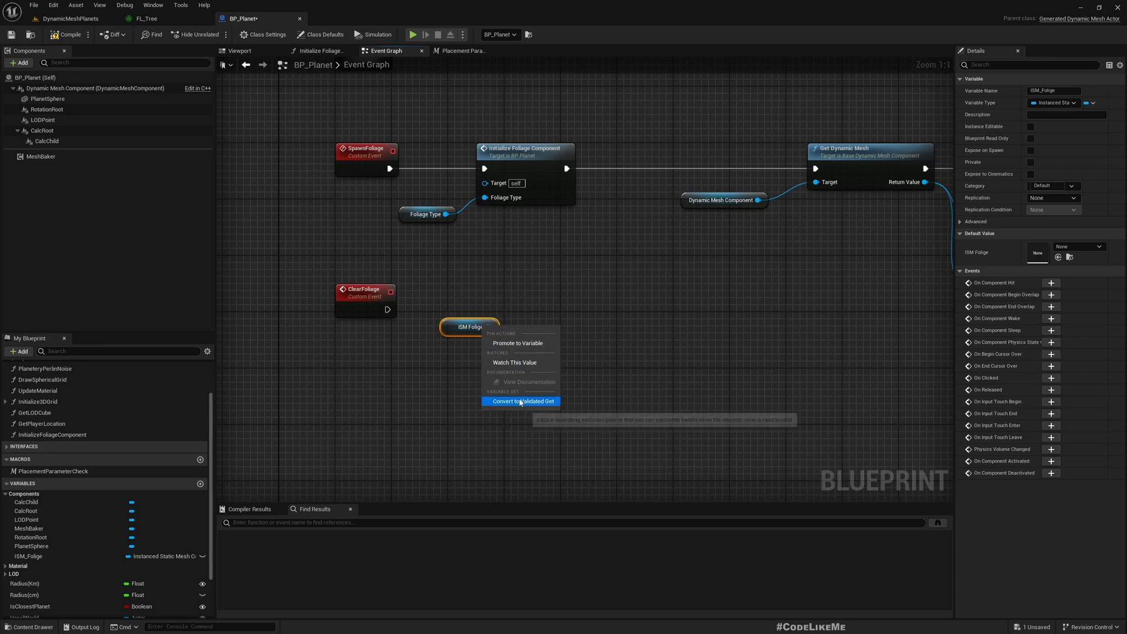
Convert the ISM_Folige getter to a Validated Get feeding a Clear Instances node
click(520, 401)
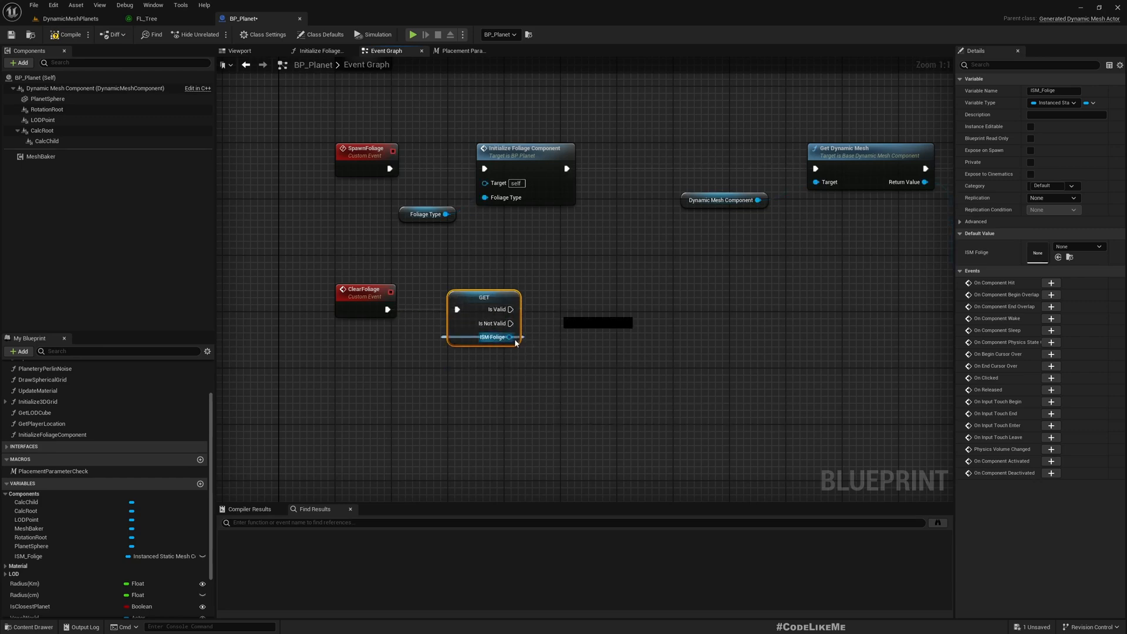
drag(515, 337, 544, 362)
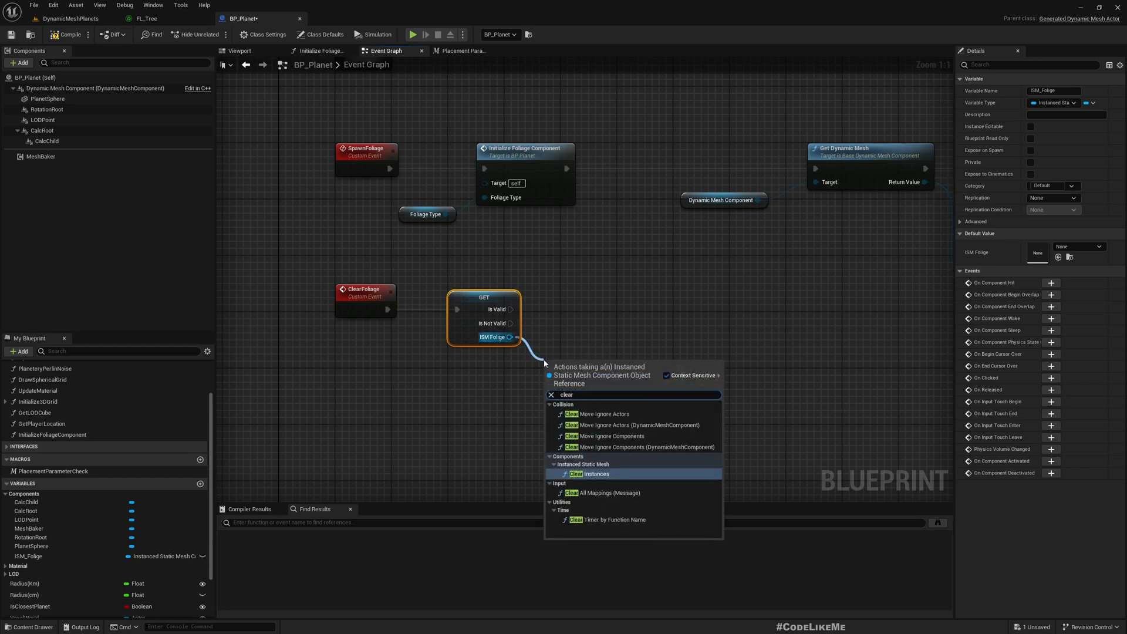
click(583, 473)
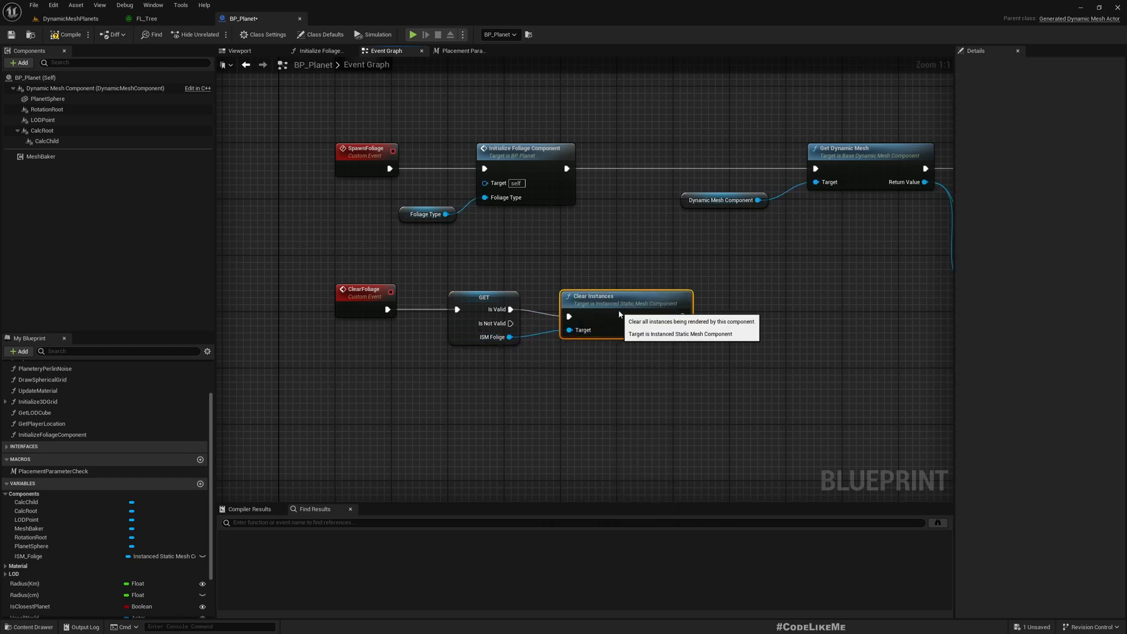
click(365, 292)
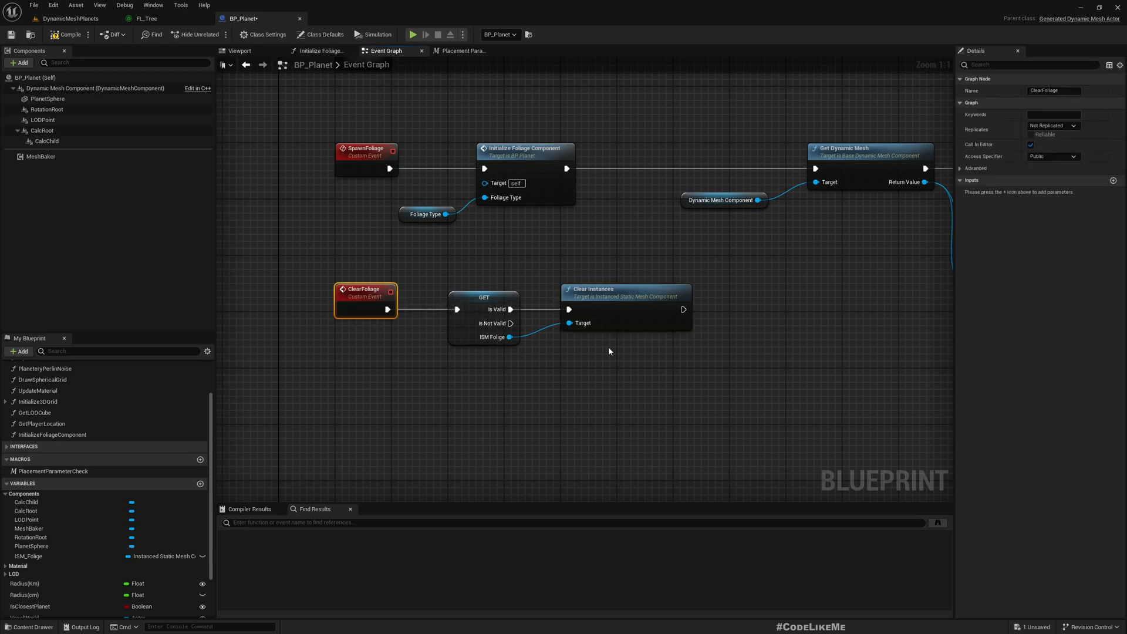
mouse_move(436, 128)
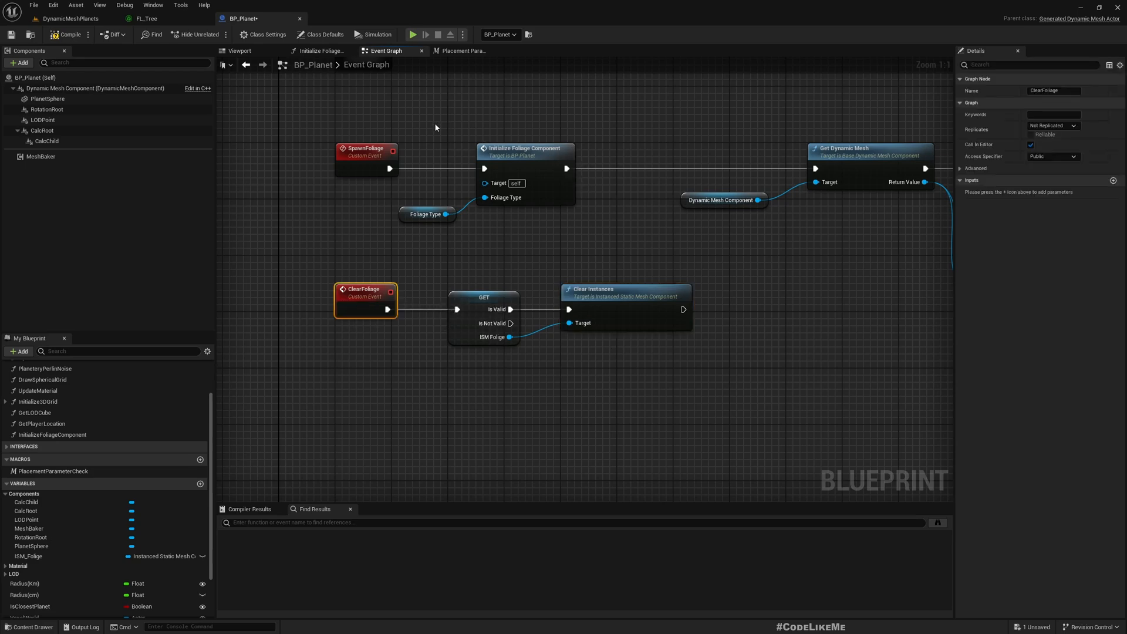
Rearrange the Initialize Foliage and Dynamic Mesh nodes, and add a ClearFoliage action after SpawnFoliage
drag(412, 133, 554, 230)
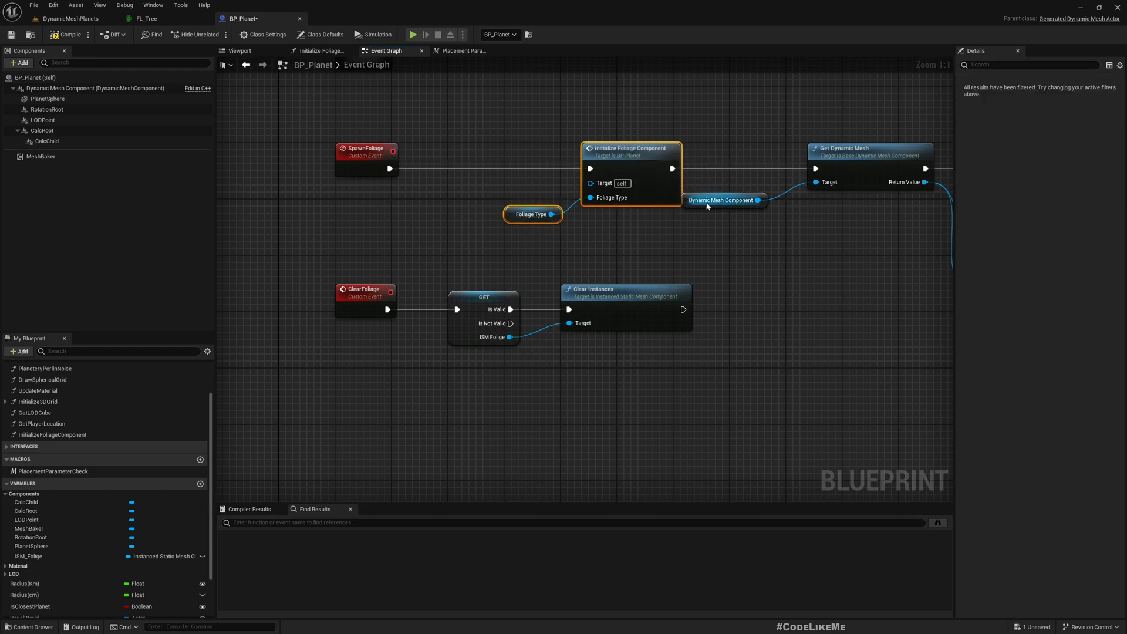
click(723, 200)
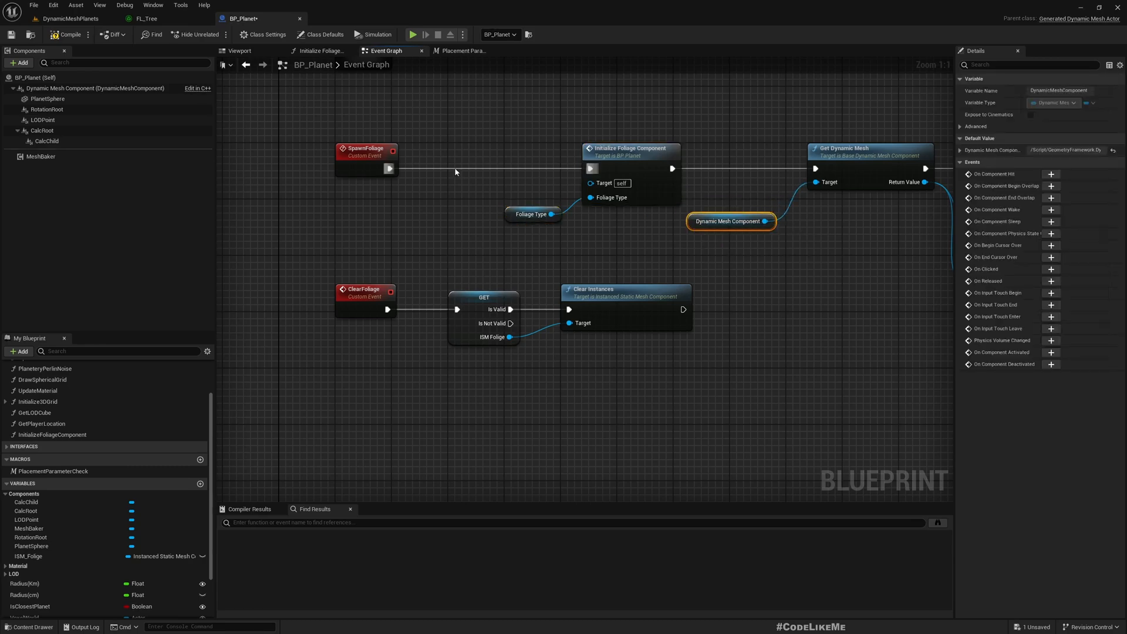
drag(390, 169, 448, 175)
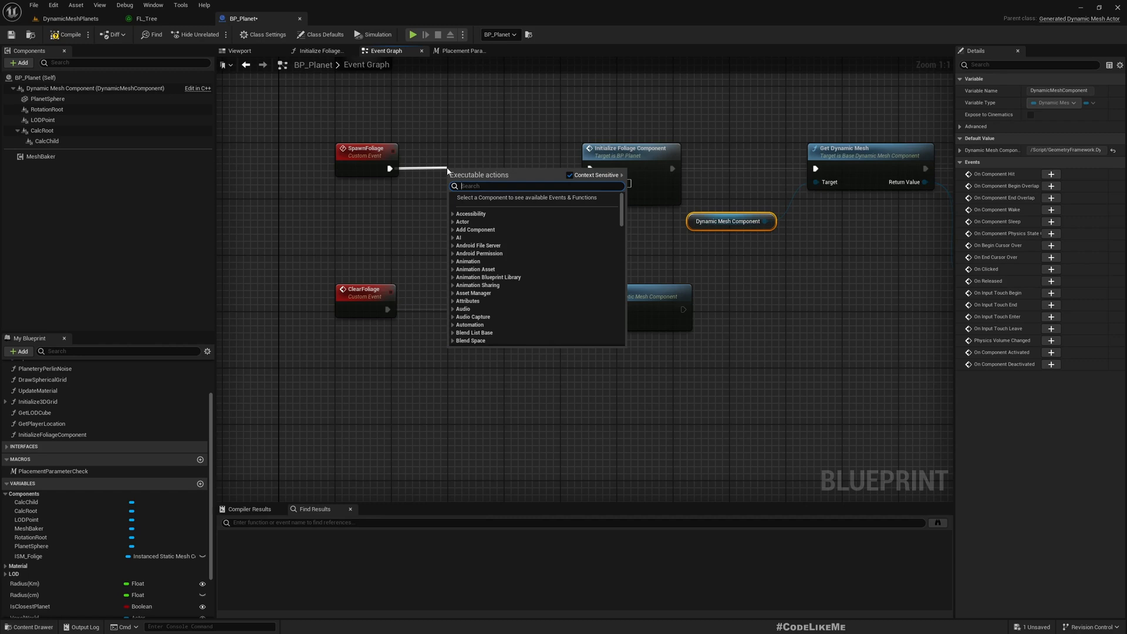
text(clearf)
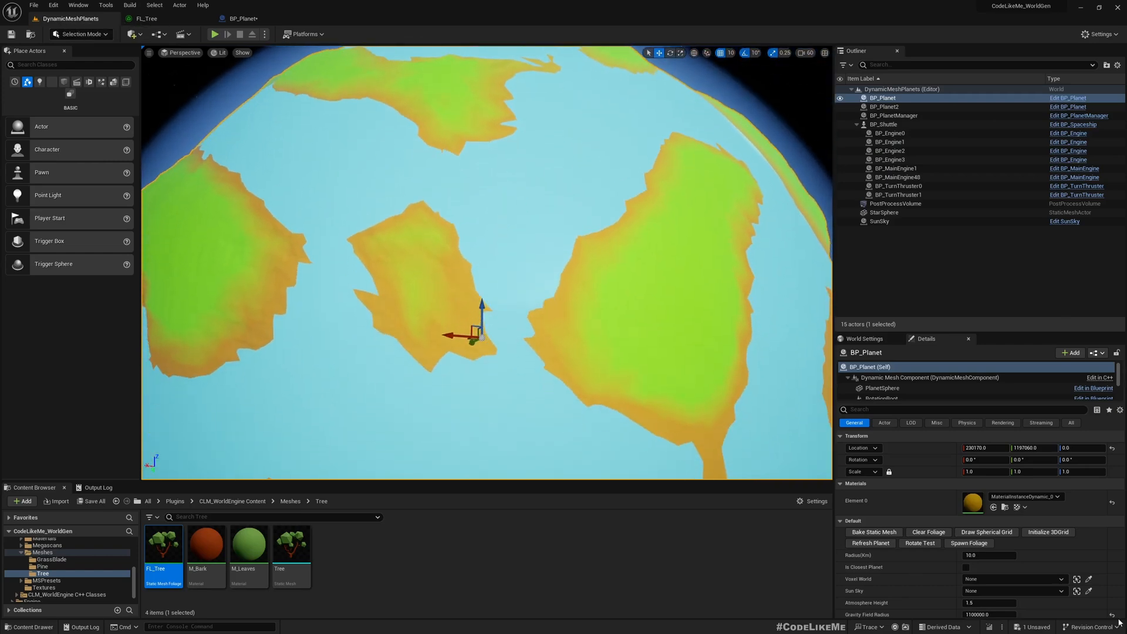
mouse_move(968, 544)
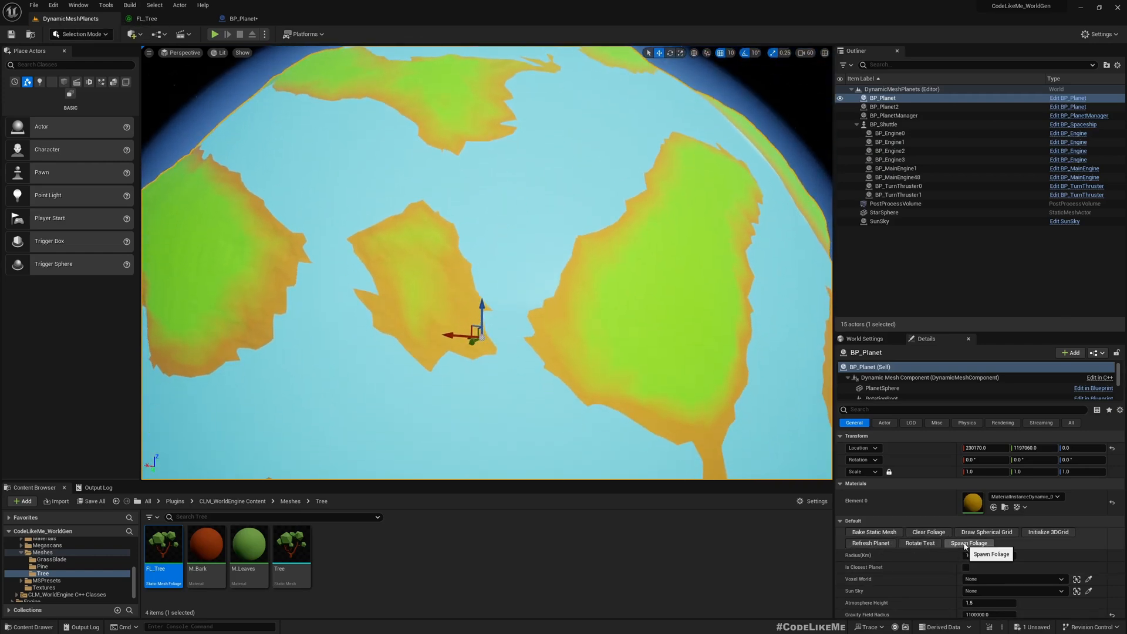
Press Spawn Foliage in BP_Planet's Details panel to scatter trees over the landmass
click(968, 543)
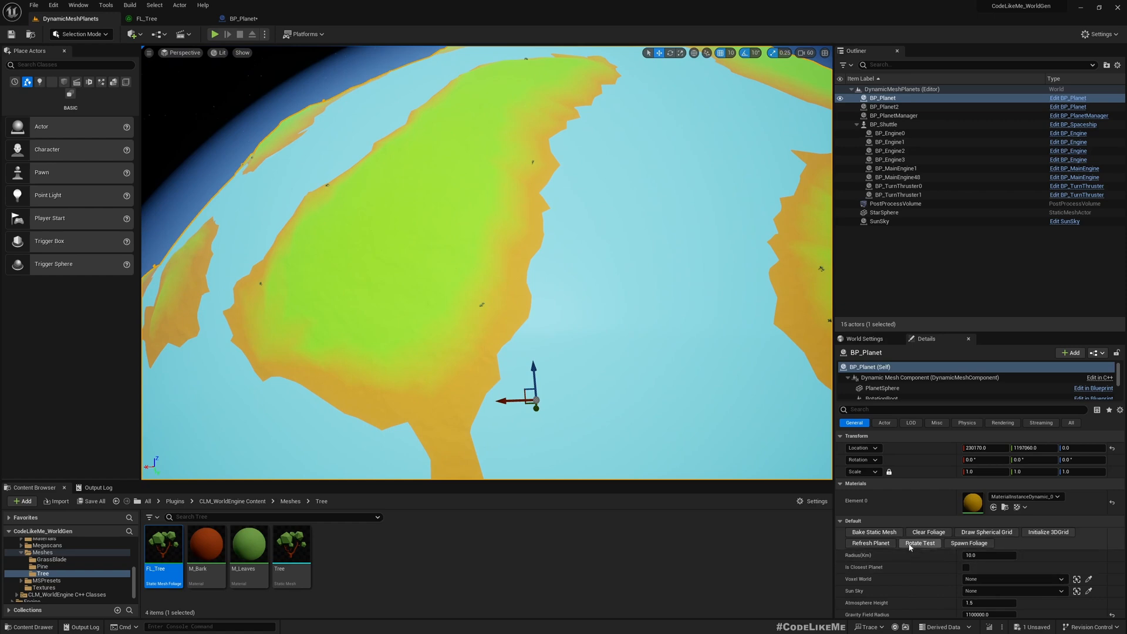
mouse_move(921, 540)
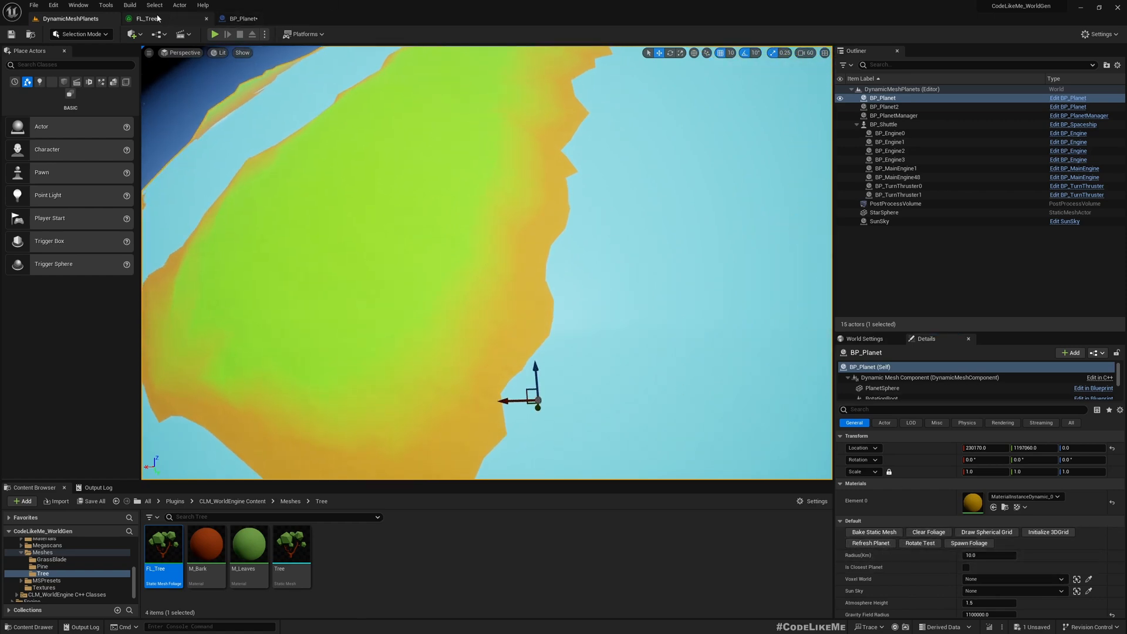
In FL_Tree, set Placement Height Min to 1000 and Max to 5000
click(152, 19)
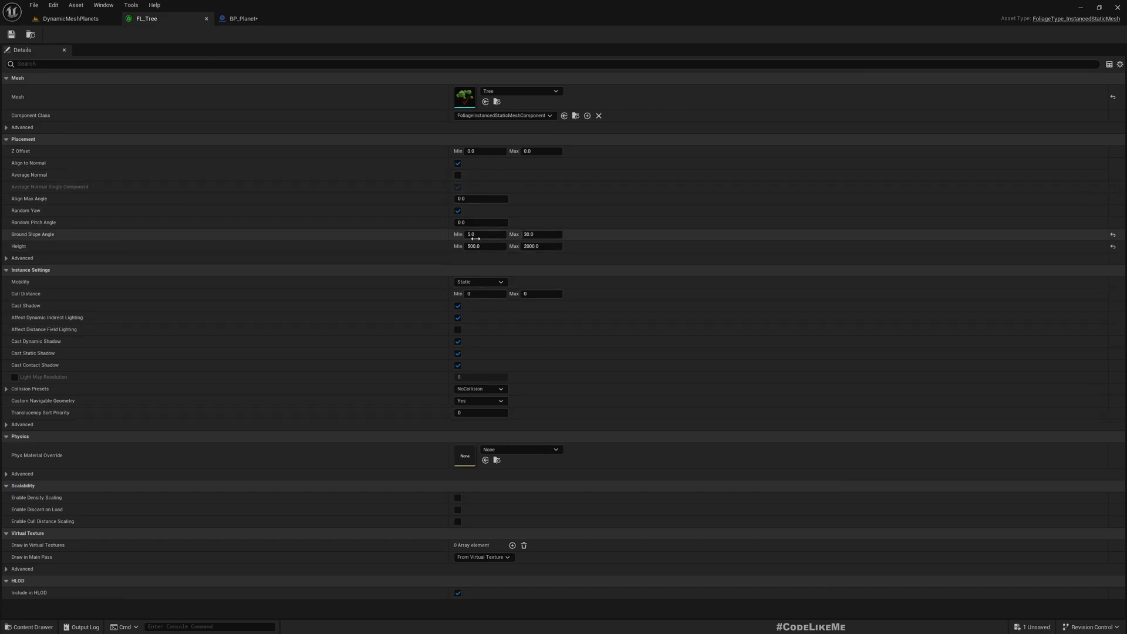
click(484, 246)
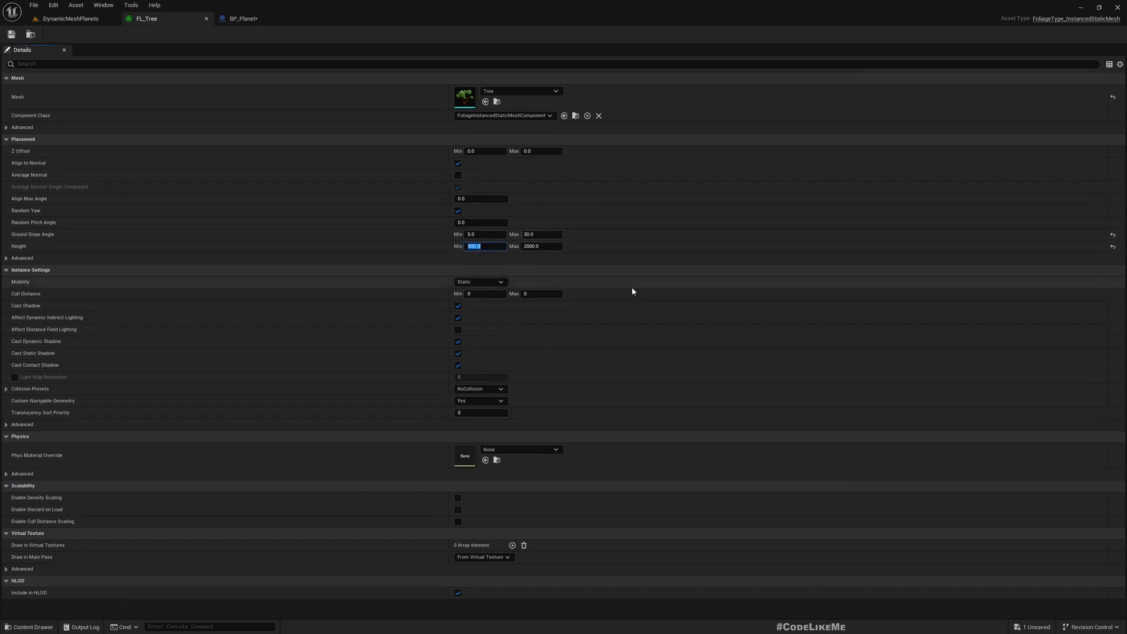
text(1)
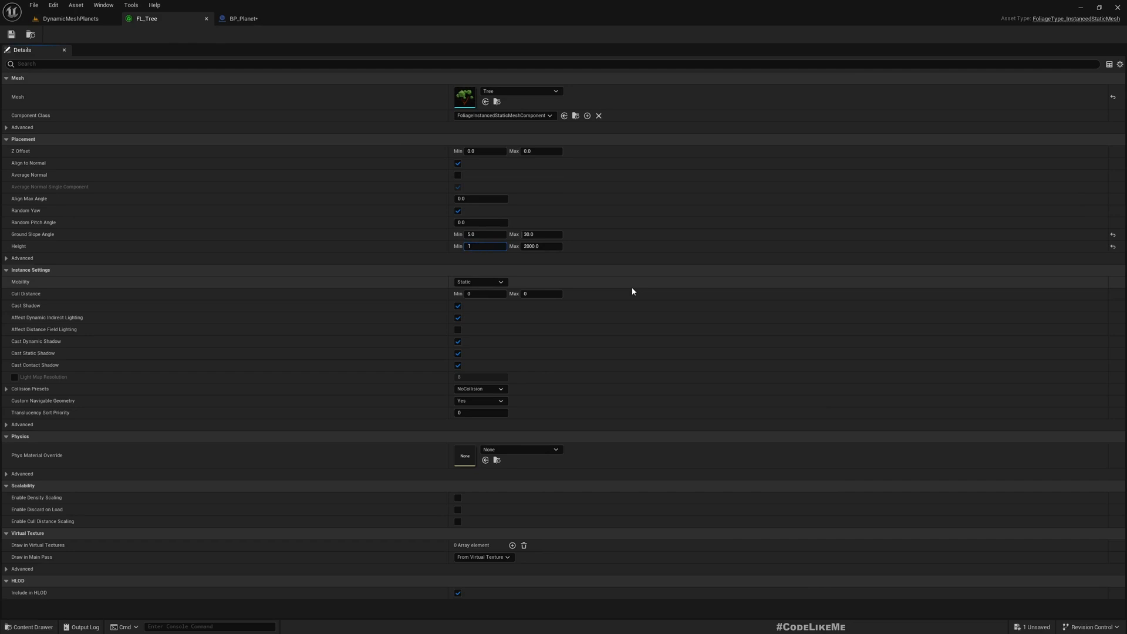
text(1000.0)
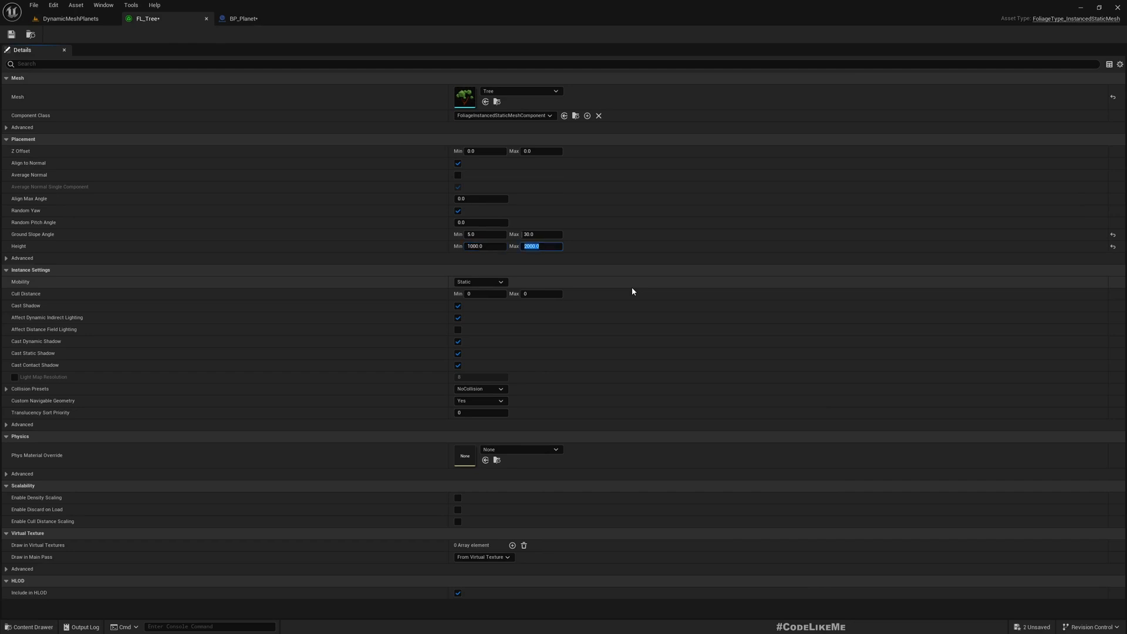
text(5000.0)
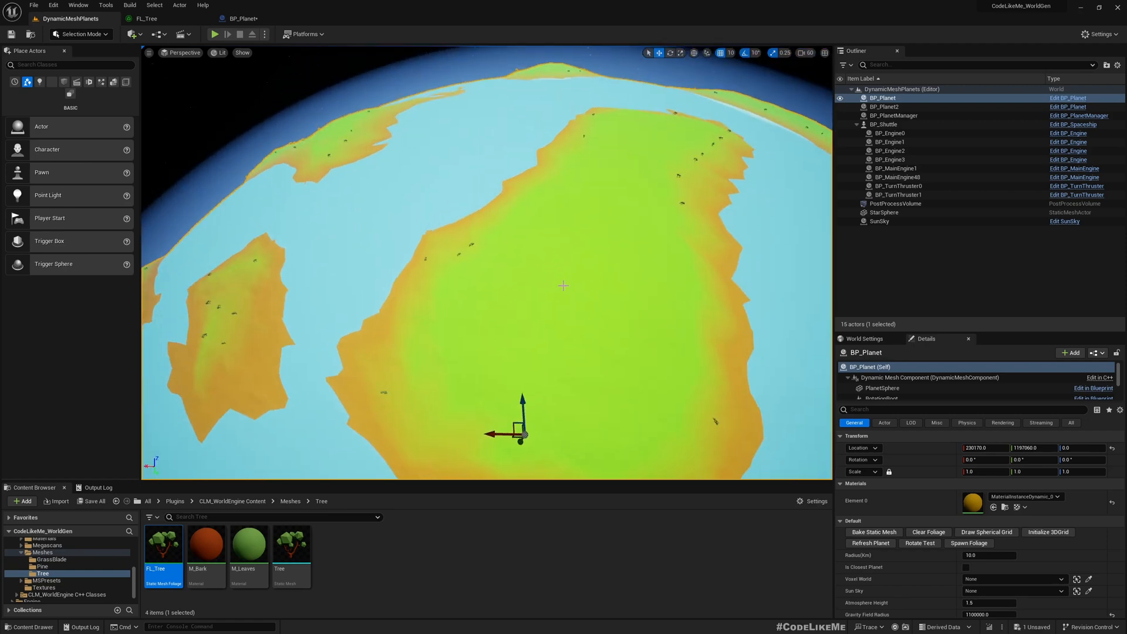
Back in the level, press Spawn Foliage again to respawn trees within the 1000–5000 height range
click(138, 19)
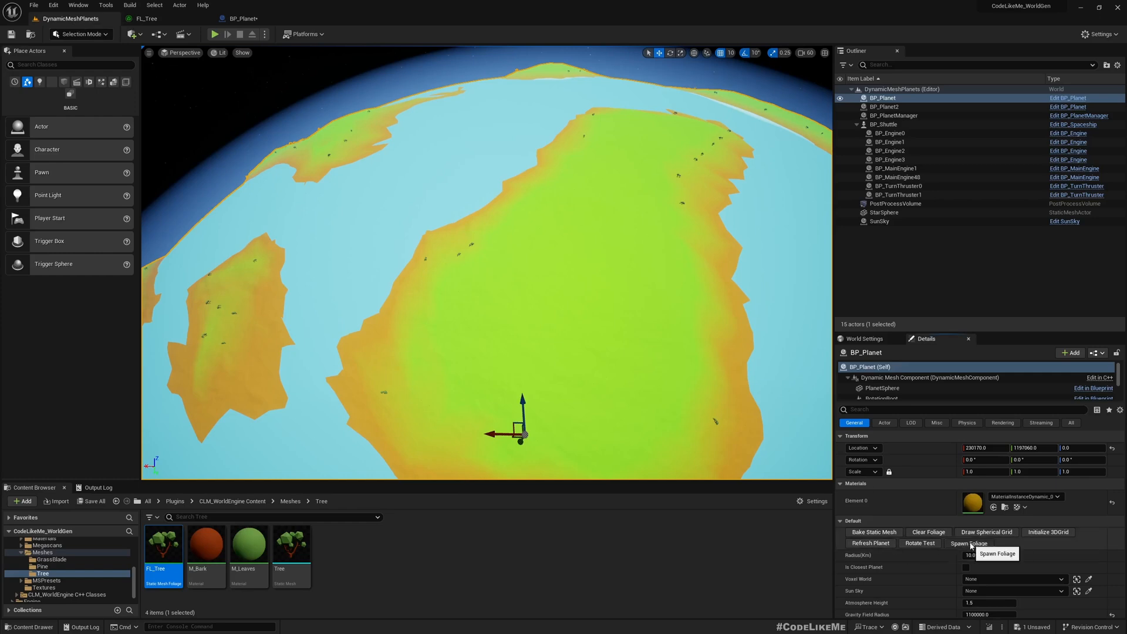
click(968, 543)
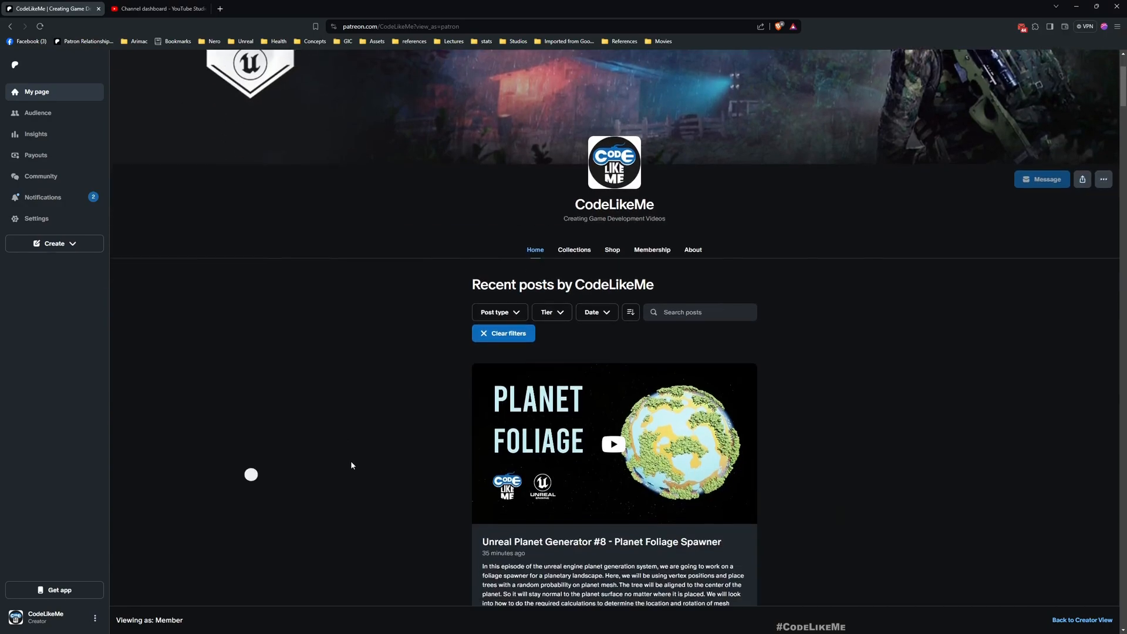
Scroll the Patreon page down to older posts like Planet LOD System and Spaceship Exhaust Trails
scroll(down, 3)
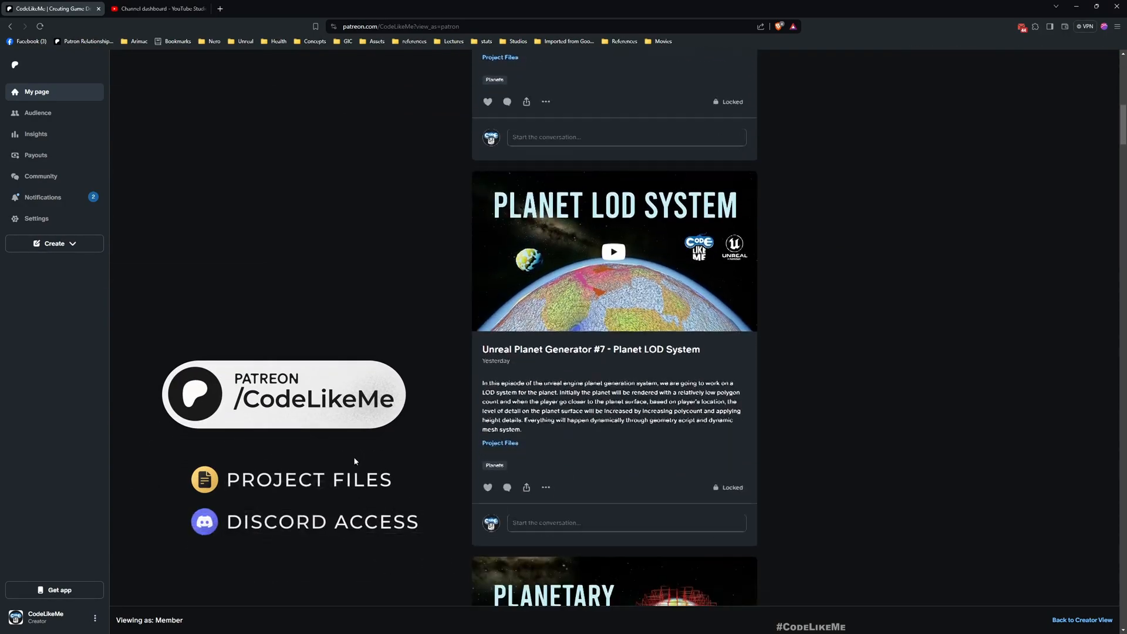
scroll(down, 3)
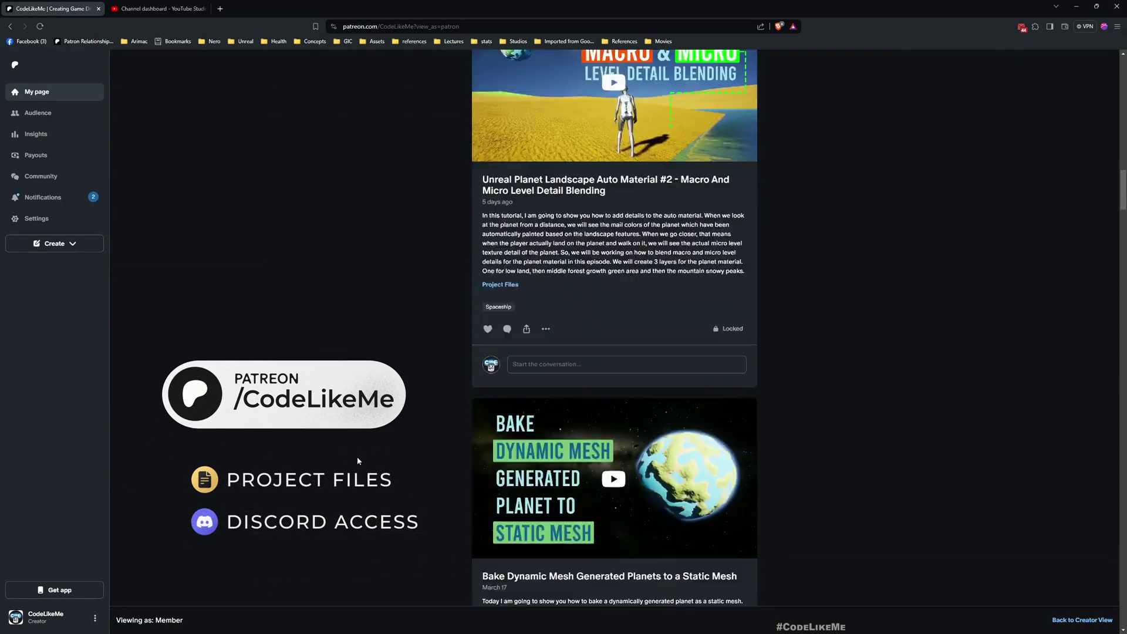
scroll(down, 3)
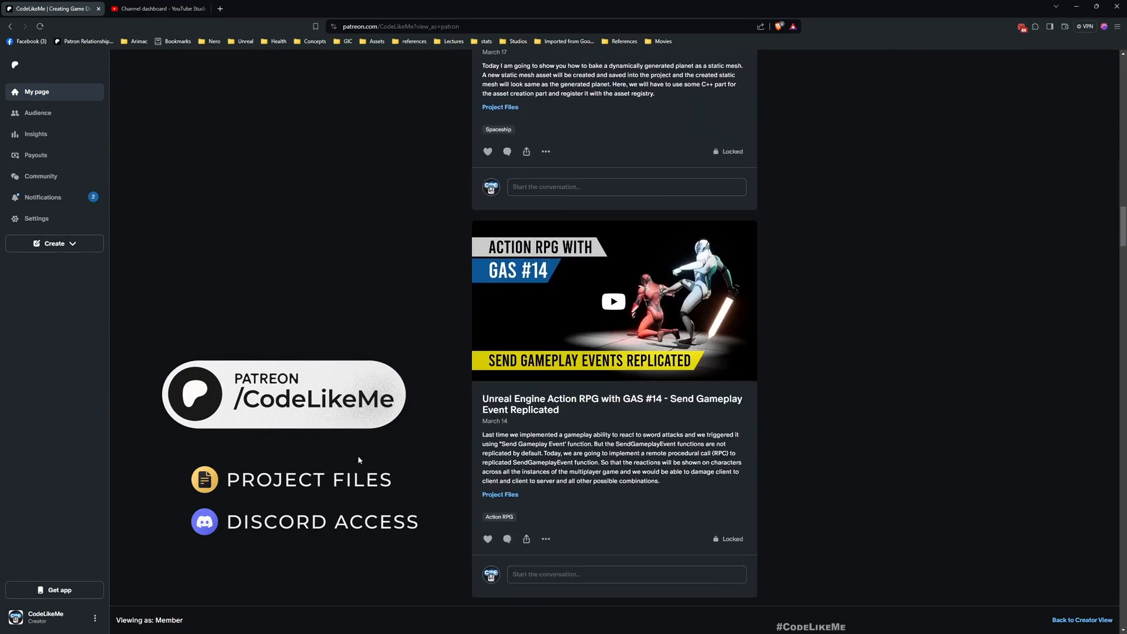
scroll(down, 3)
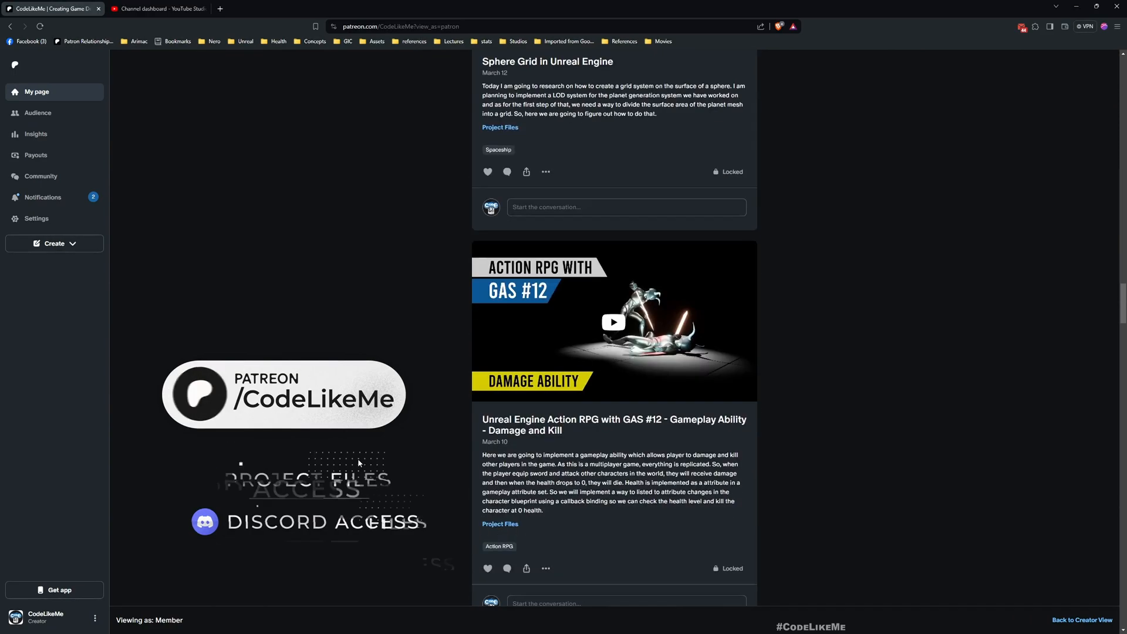
scroll(down, 3)
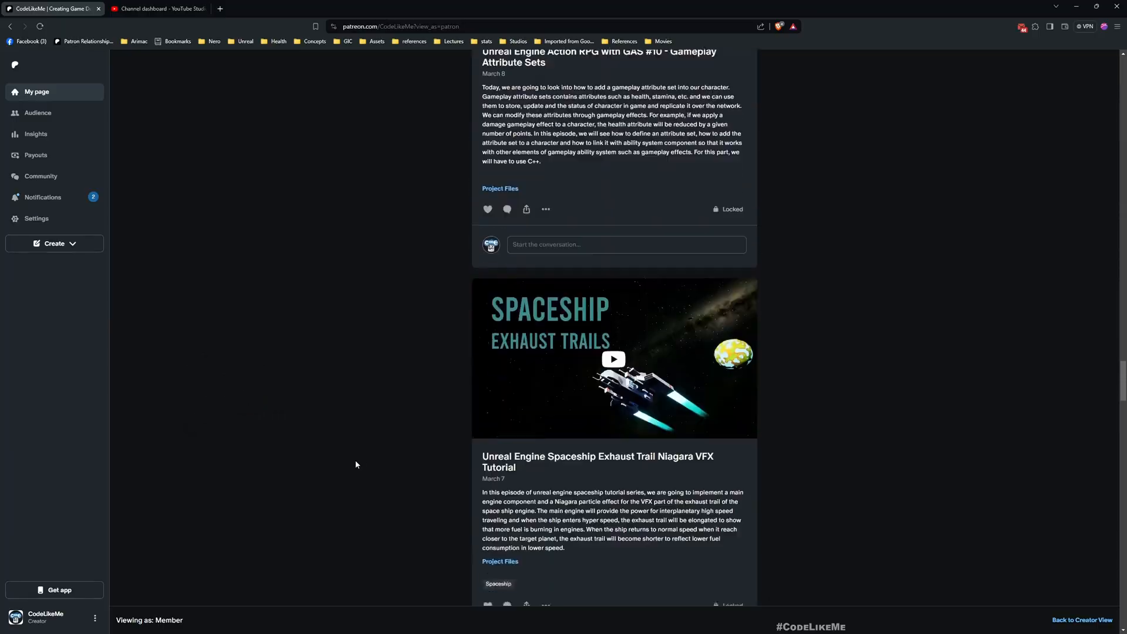